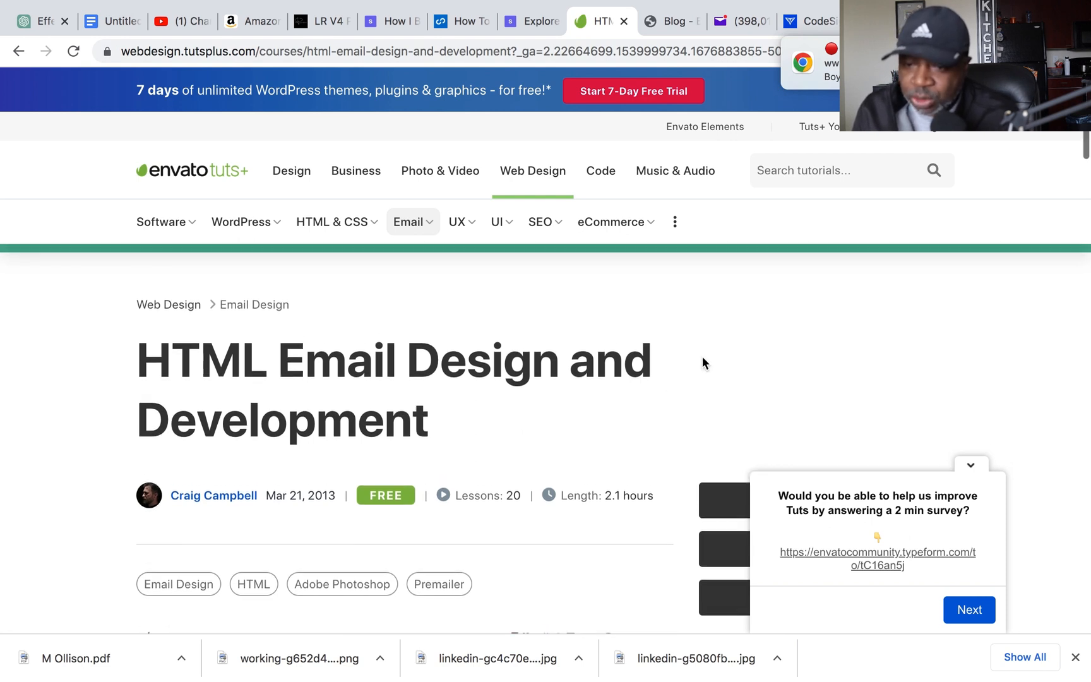
{"action": "mouse_move", "coordinate": [966, 470]}
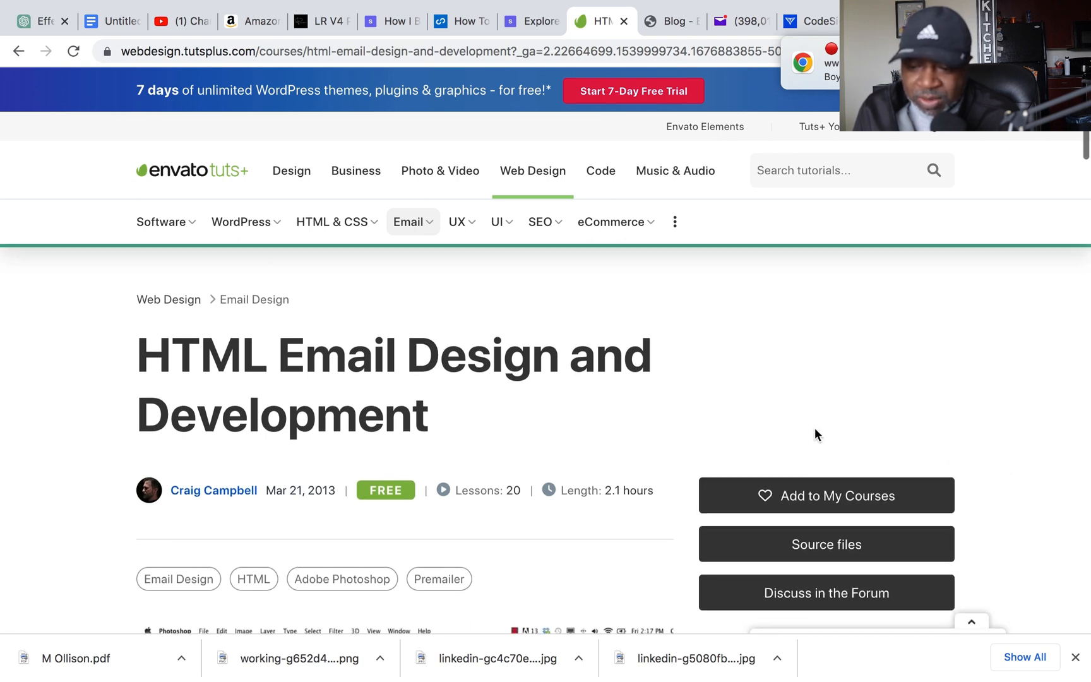
Step: Scroll down through the course video, description and lesson list of the HTML Email course
{"action": "scroll", "scroll_direction": "down", "scroll_amount": 3}
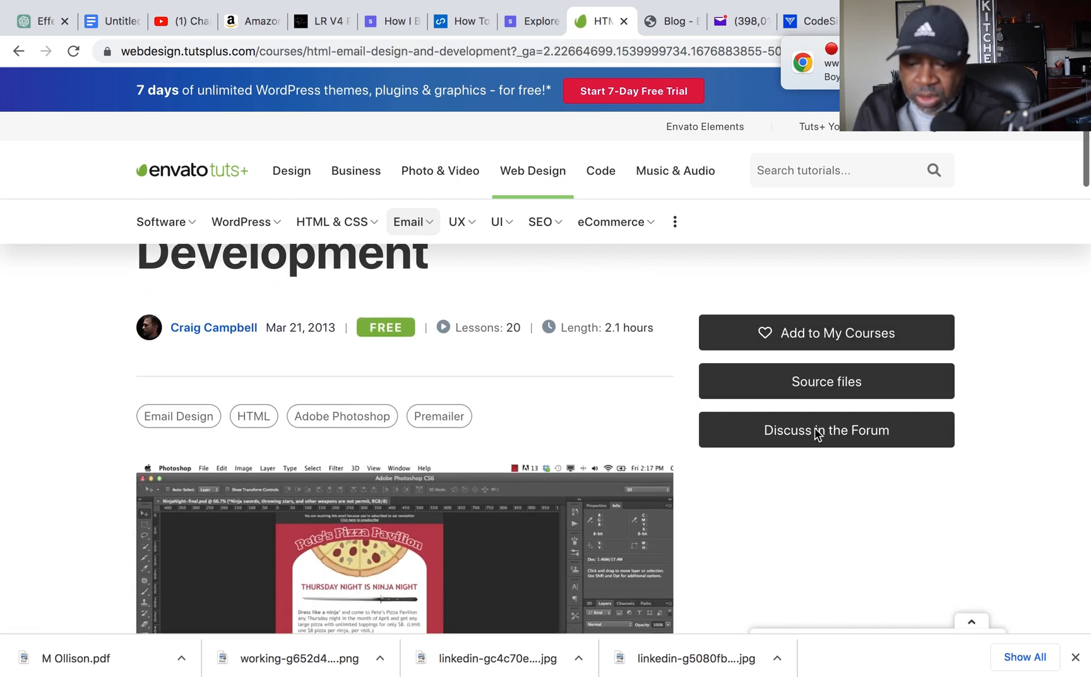
{"action": "scroll", "scroll_direction": "down", "scroll_amount": 3}
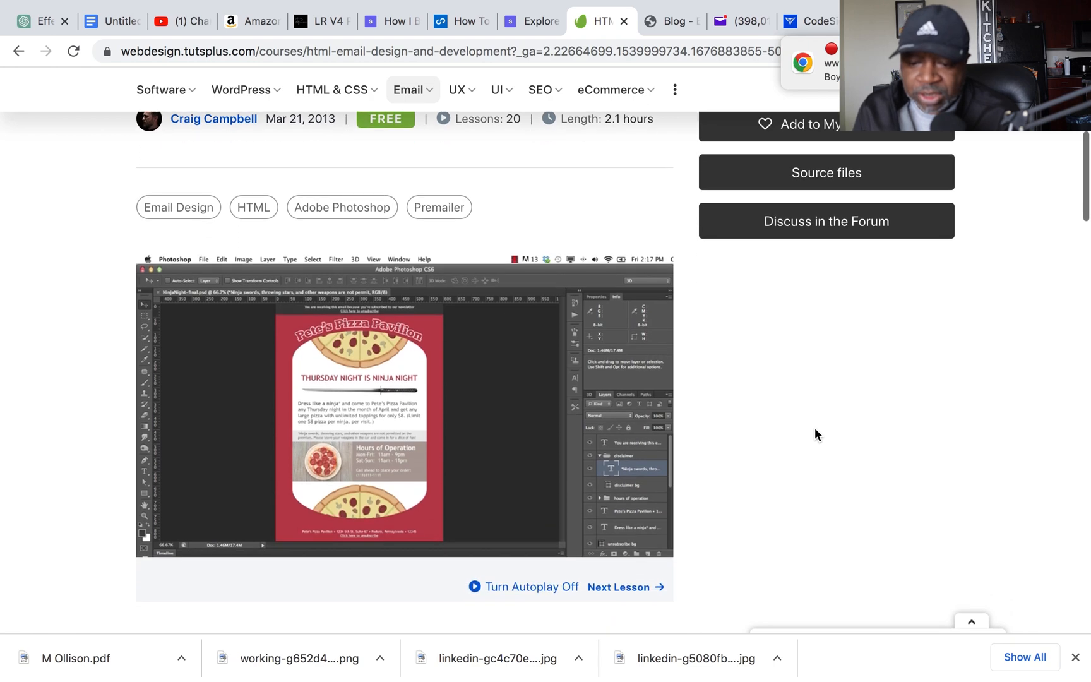
{"action": "scroll", "scroll_direction": "down", "scroll_amount": 3}
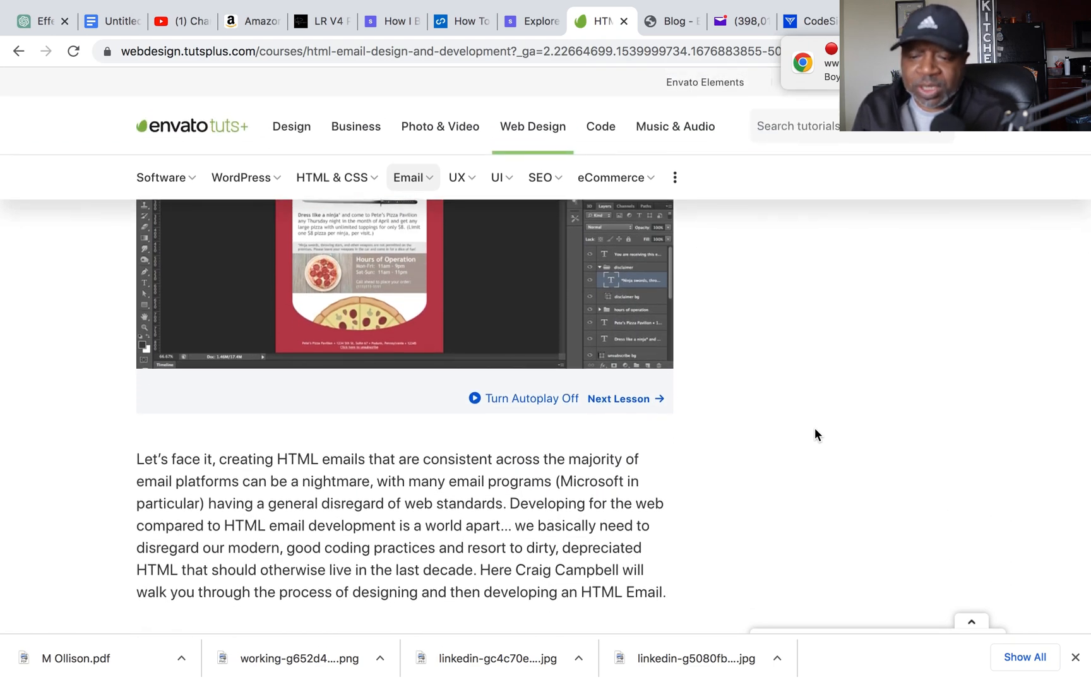
{"action": "scroll", "scroll_direction": "down", "scroll_amount": 3}
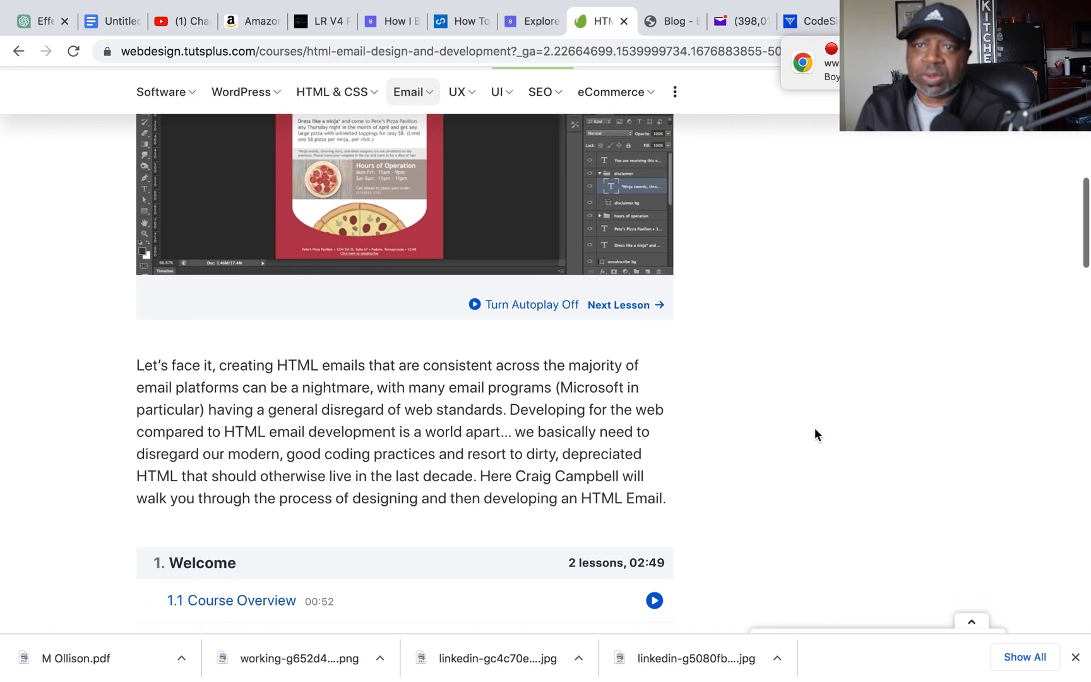
{"action": "scroll", "scroll_direction": "down", "scroll_amount": 3}
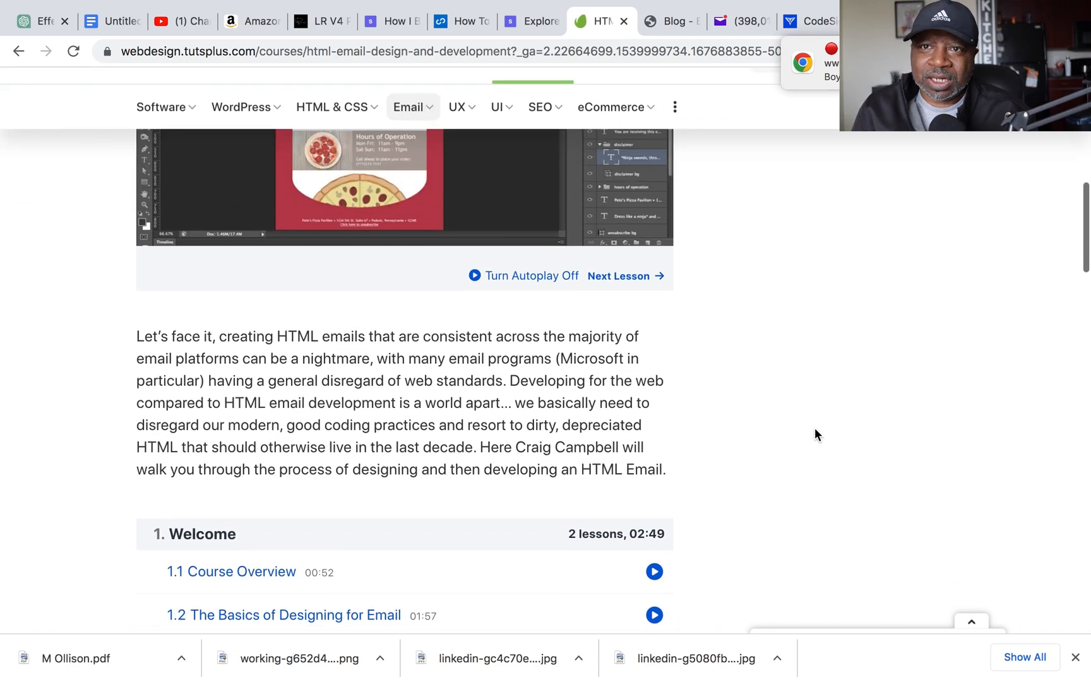
{"action": "scroll", "scroll_direction": "down", "scroll_amount": 3}
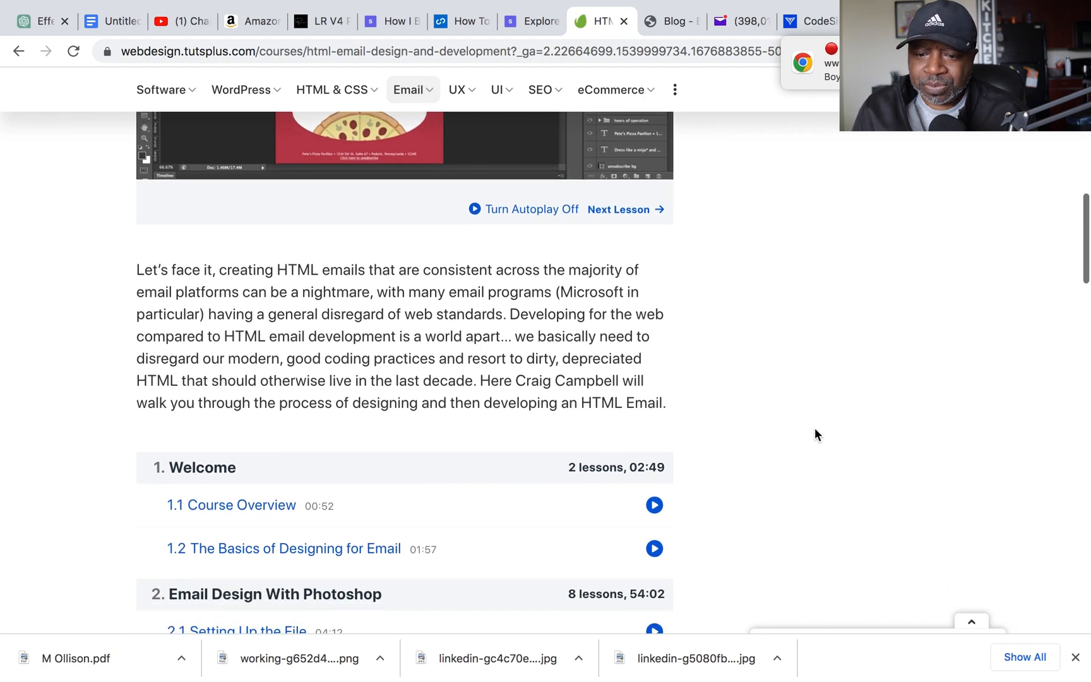
{"action": "scroll", "scroll_direction": "down", "scroll_amount": 3}
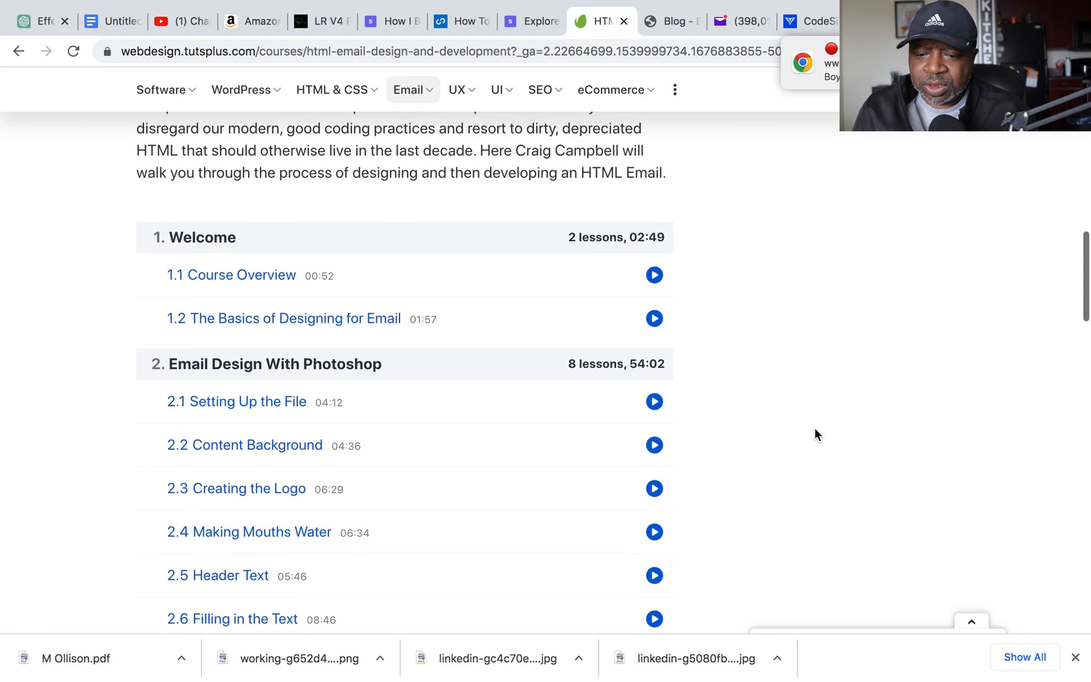
{"action": "scroll", "scroll_direction": "down", "scroll_amount": 3}
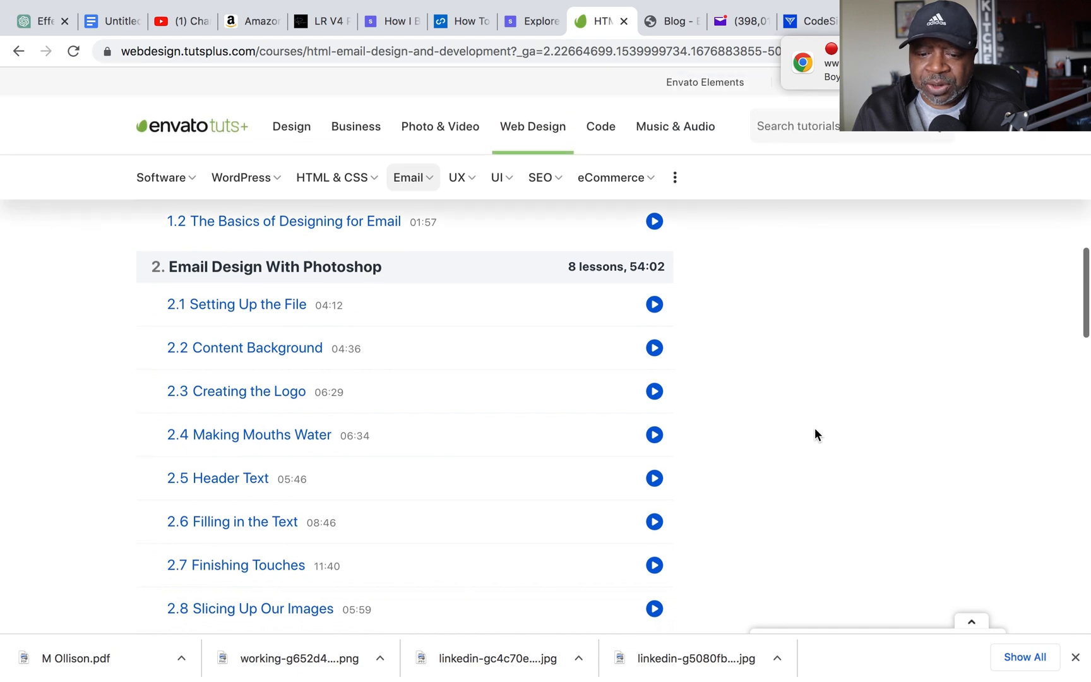
{"action": "scroll", "scroll_direction": "down", "scroll_amount": 3}
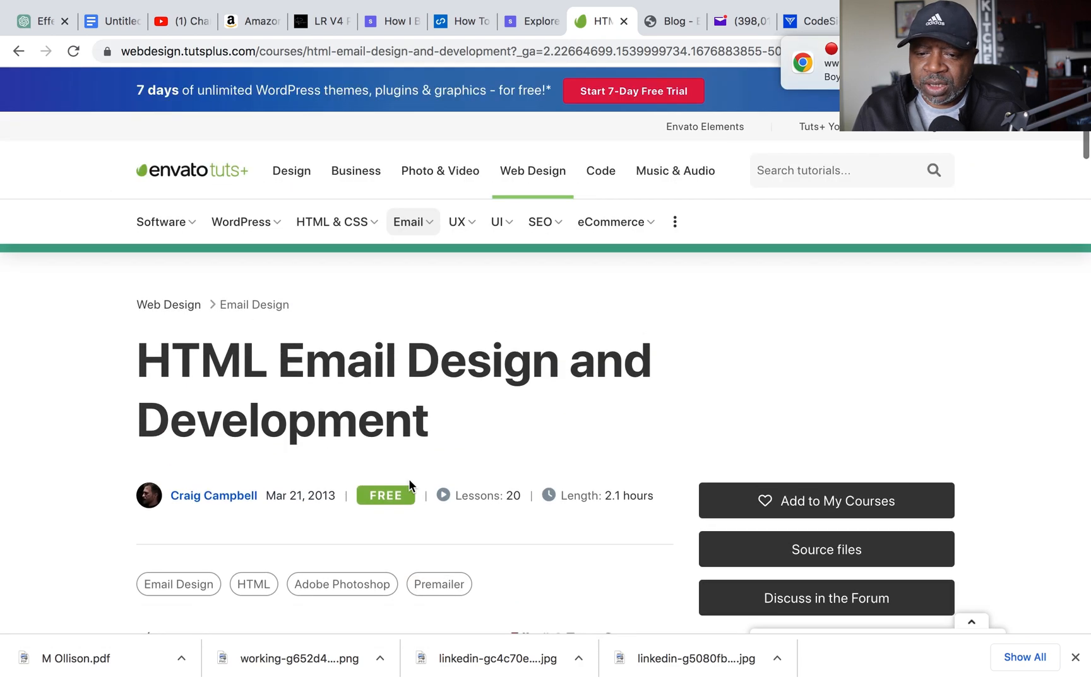
{"action": "mouse_move", "coordinate": [591, 308]}
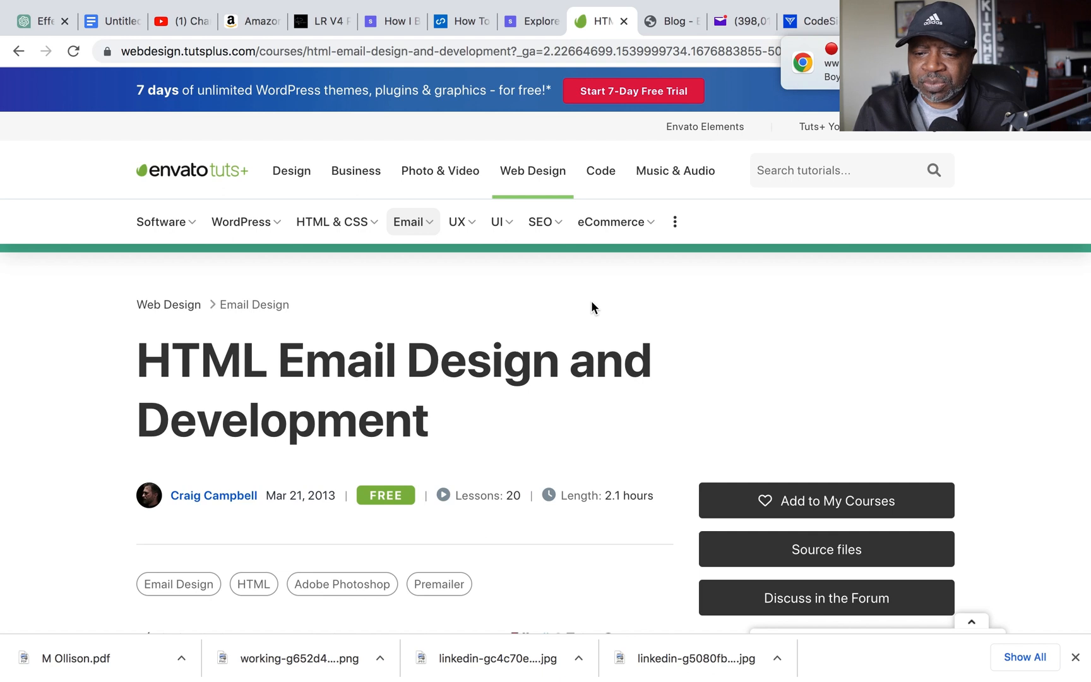
Step: Scroll past the intro video and description to the Welcome and Email Design With Photoshop lessons
{"action": "scroll", "scroll_direction": "down", "scroll_amount": 3}
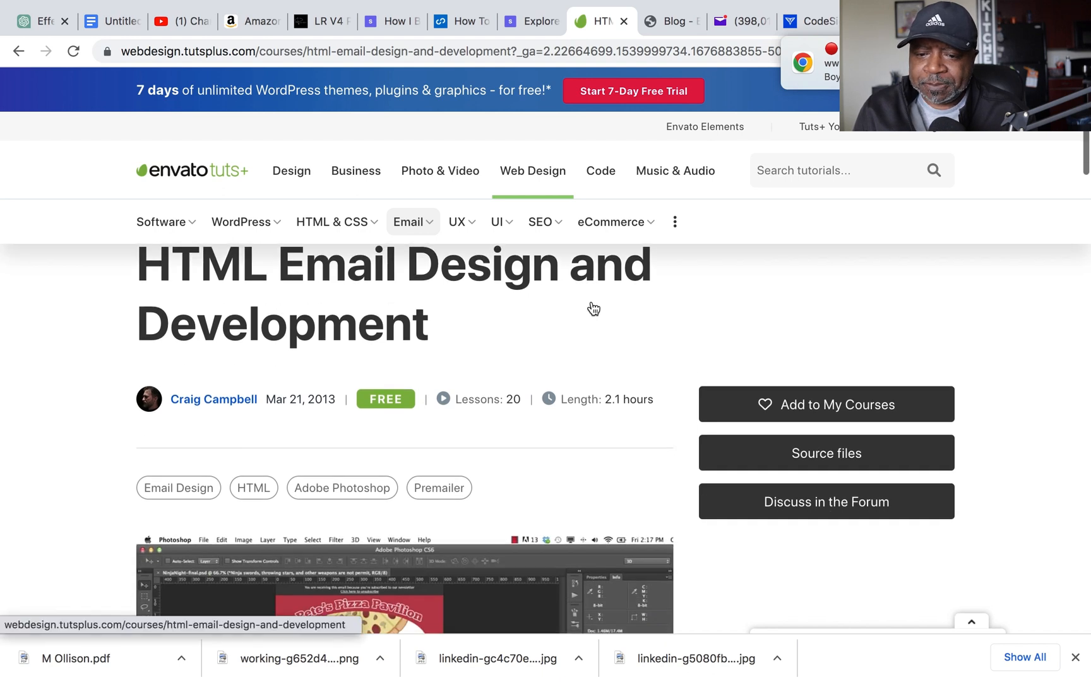
{"action": "scroll", "scroll_direction": "down", "scroll_amount": 3}
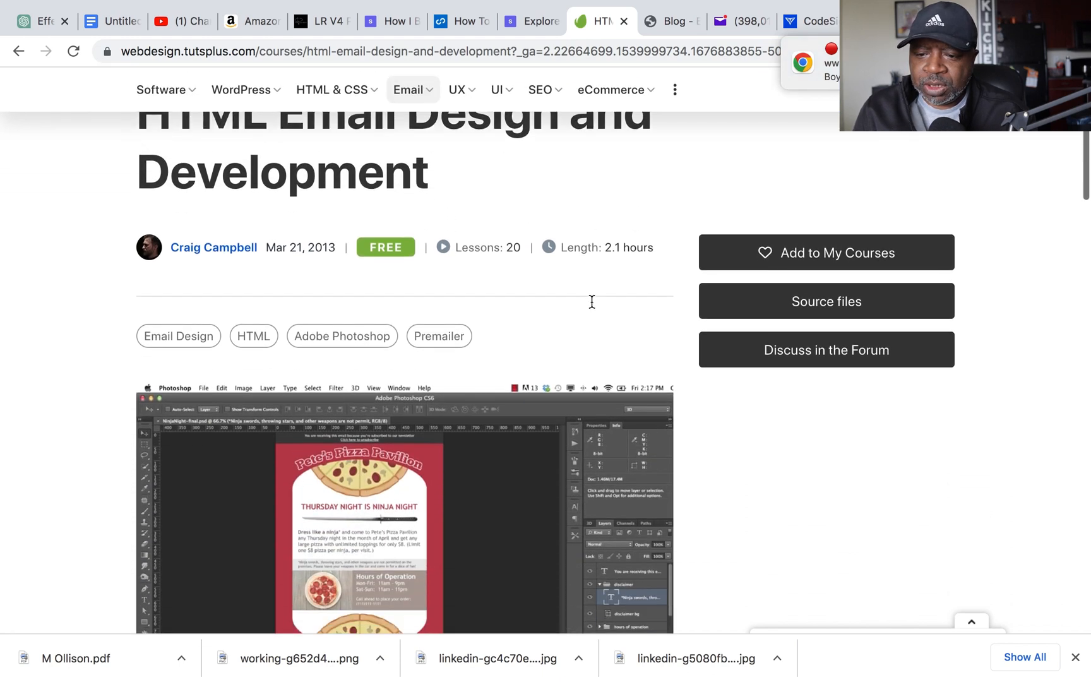
{"action": "scroll", "scroll_direction": "down", "scroll_amount": 3}
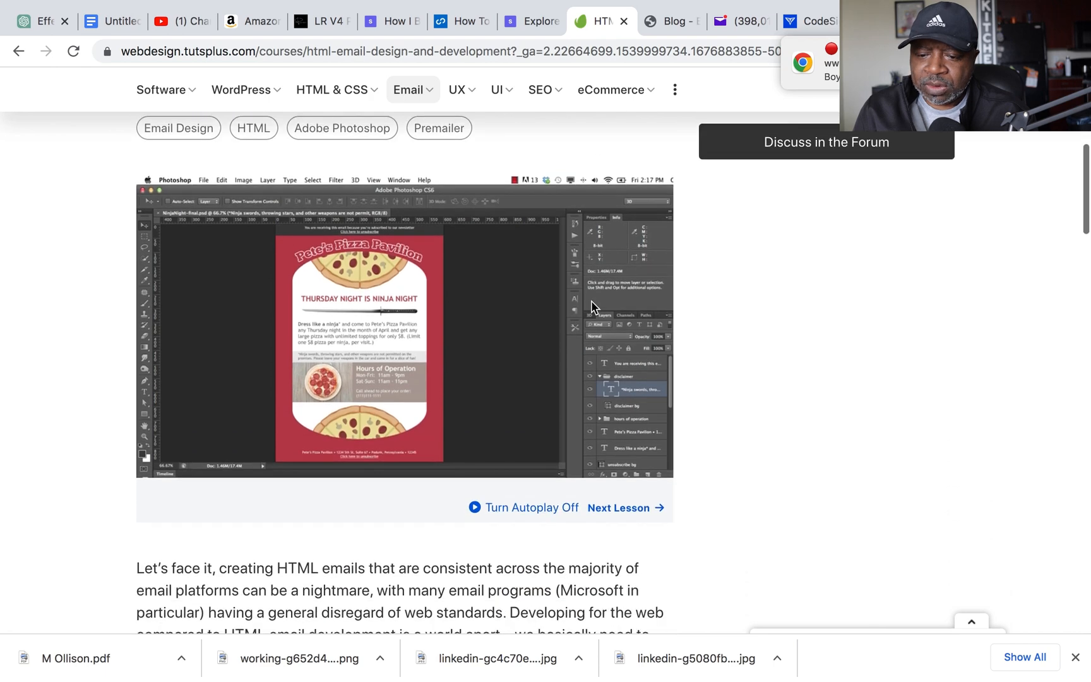
{"action": "scroll", "scroll_direction": "down", "scroll_amount": 3}
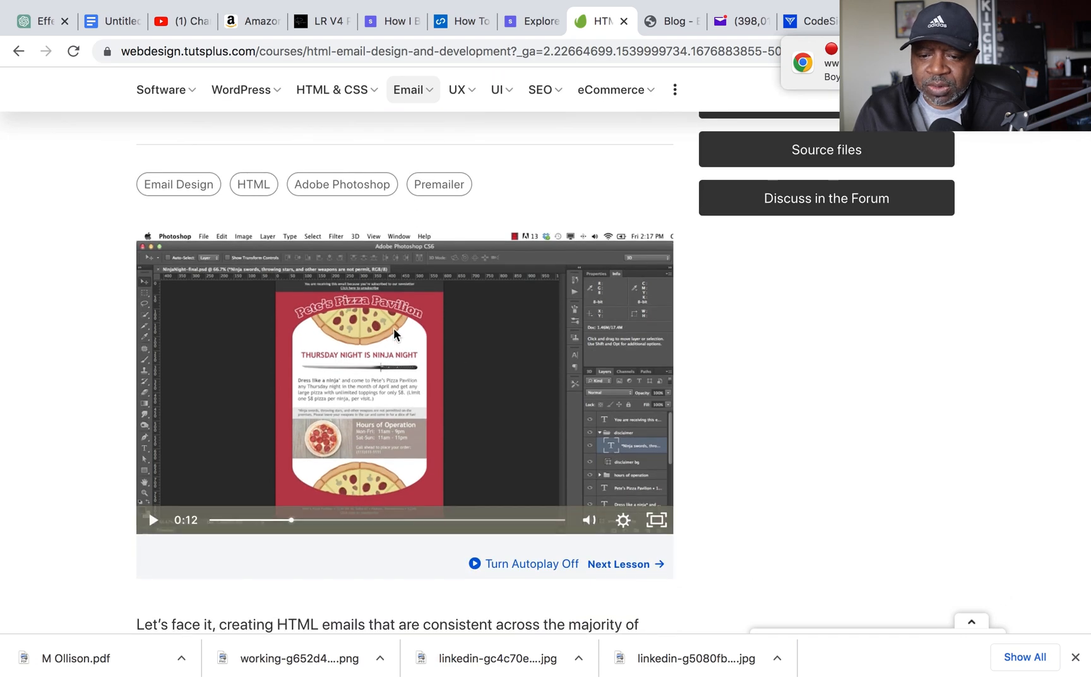
{"action": "scroll", "scroll_direction": "down", "scroll_amount": 3}
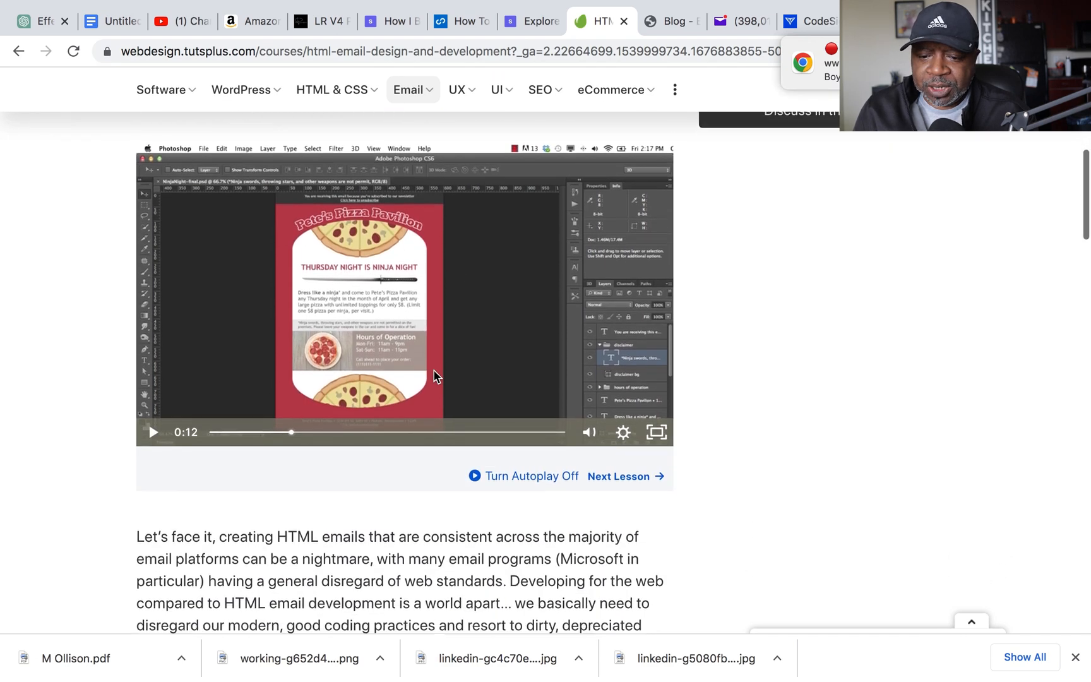
{"action": "scroll", "scroll_direction": "down", "scroll_amount": 3}
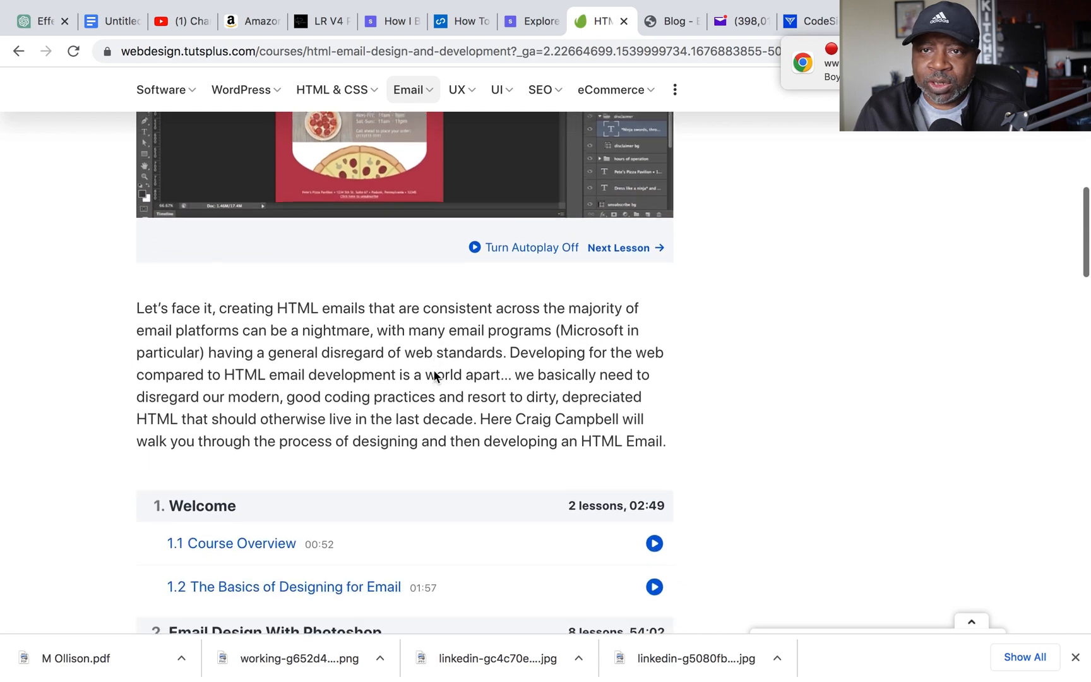
{"action": "scroll", "scroll_direction": "down", "scroll_amount": 3}
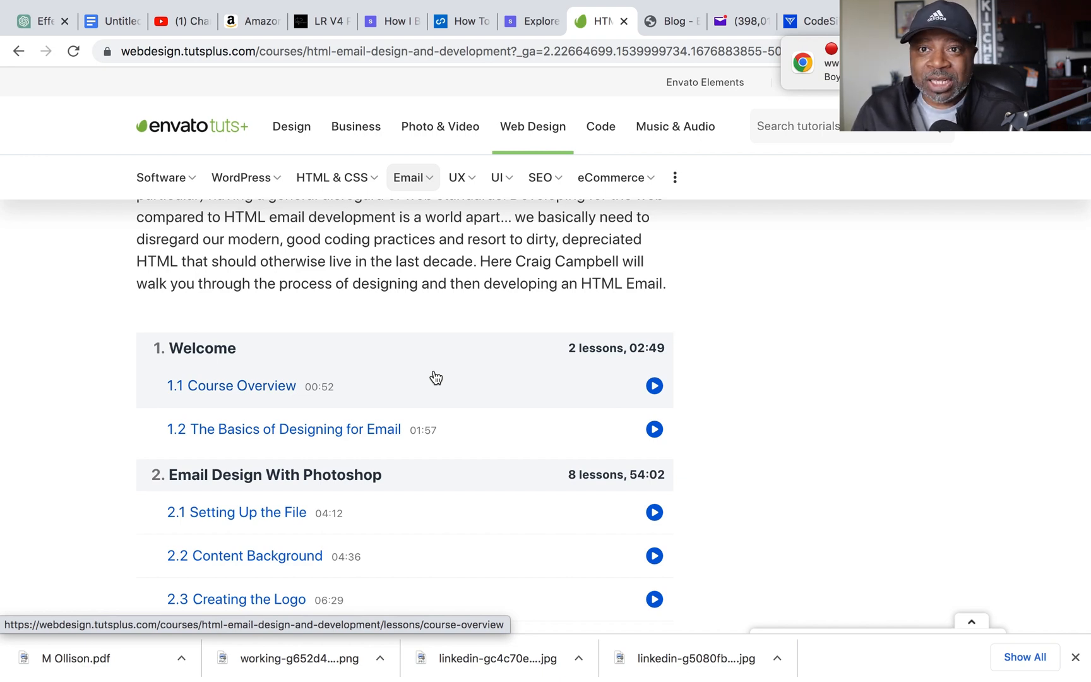
{"action": "scroll", "scroll_direction": "down", "scroll_amount": 3}
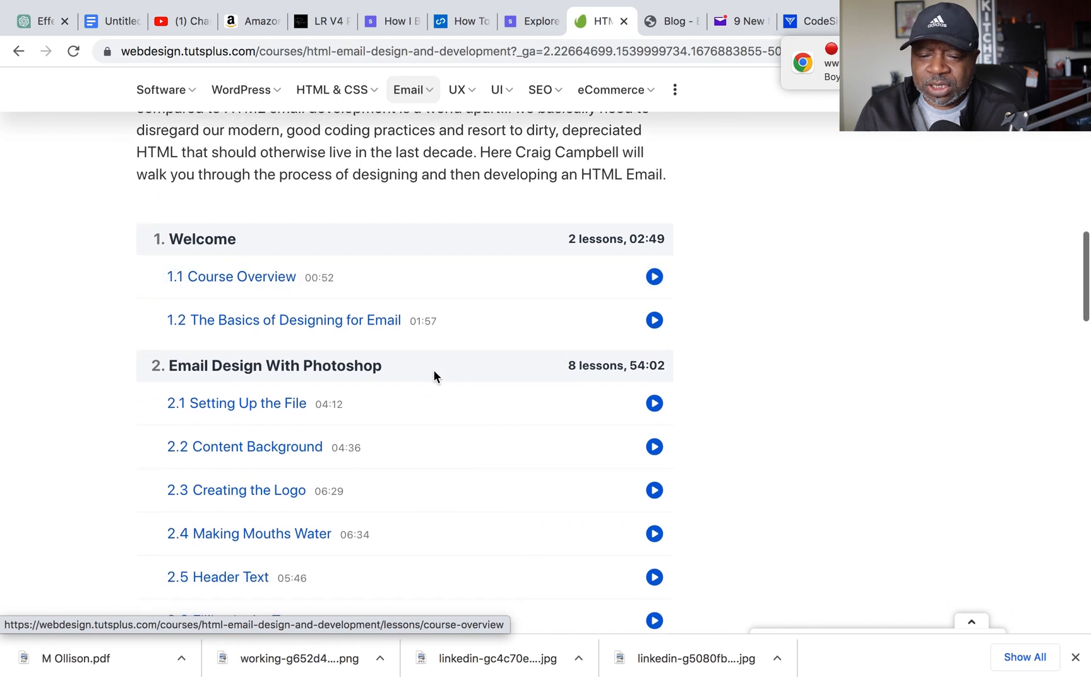
{"action": "scroll", "scroll_direction": "down", "scroll_amount": 3}
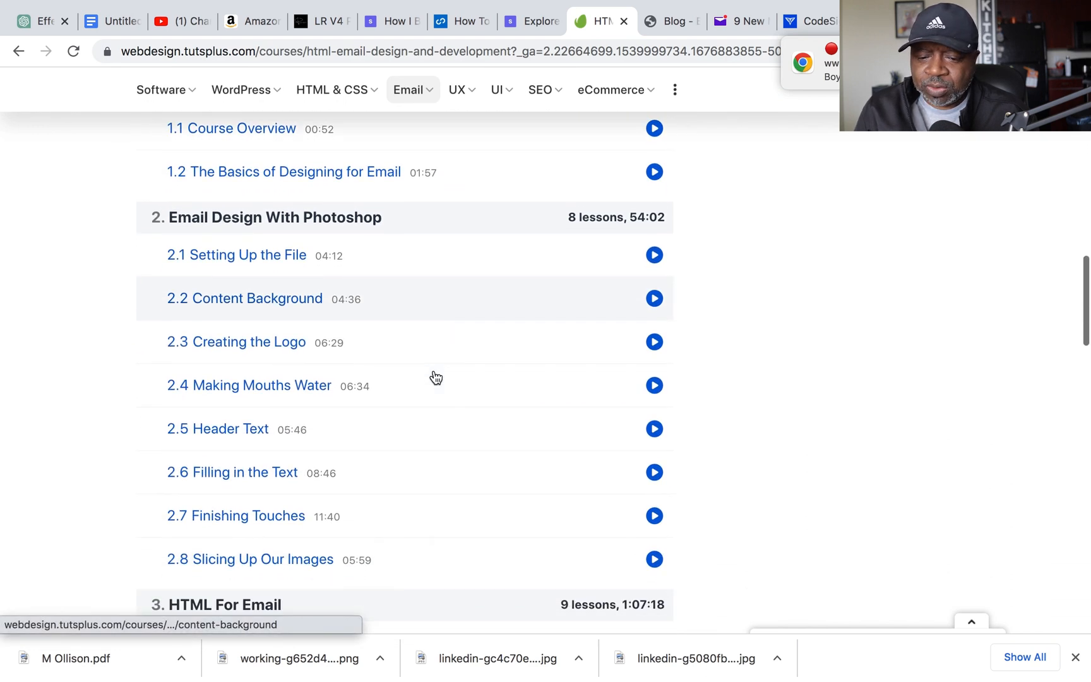
{"action": "scroll", "scroll_direction": "down", "scroll_amount": 3}
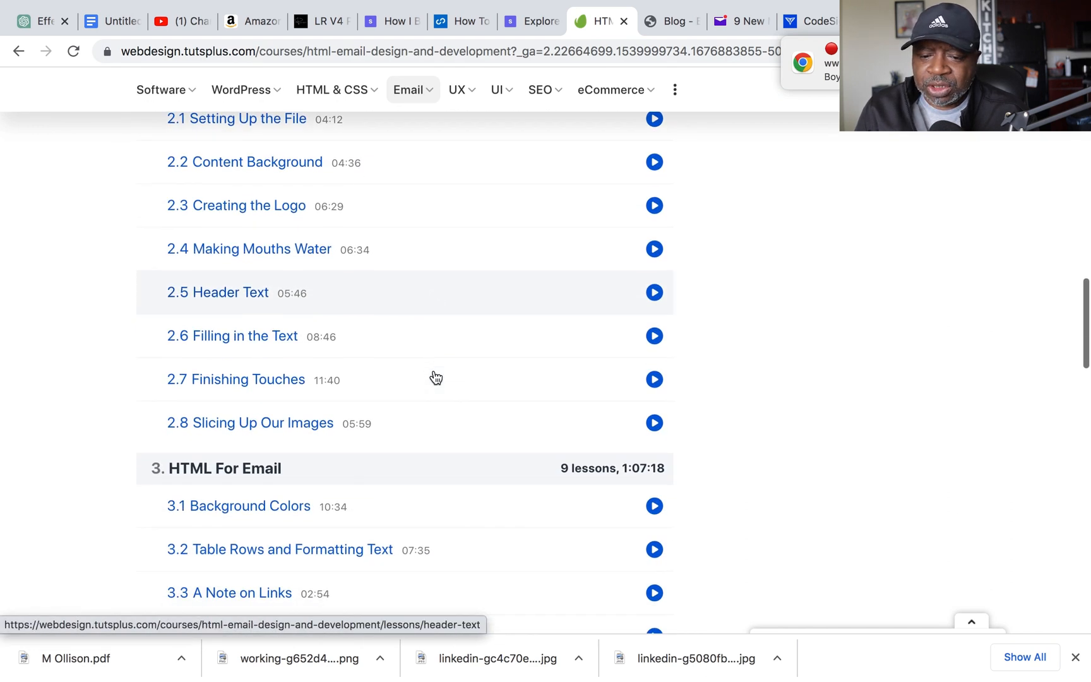
{"action": "scroll", "scroll_direction": "down", "scroll_amount": 3}
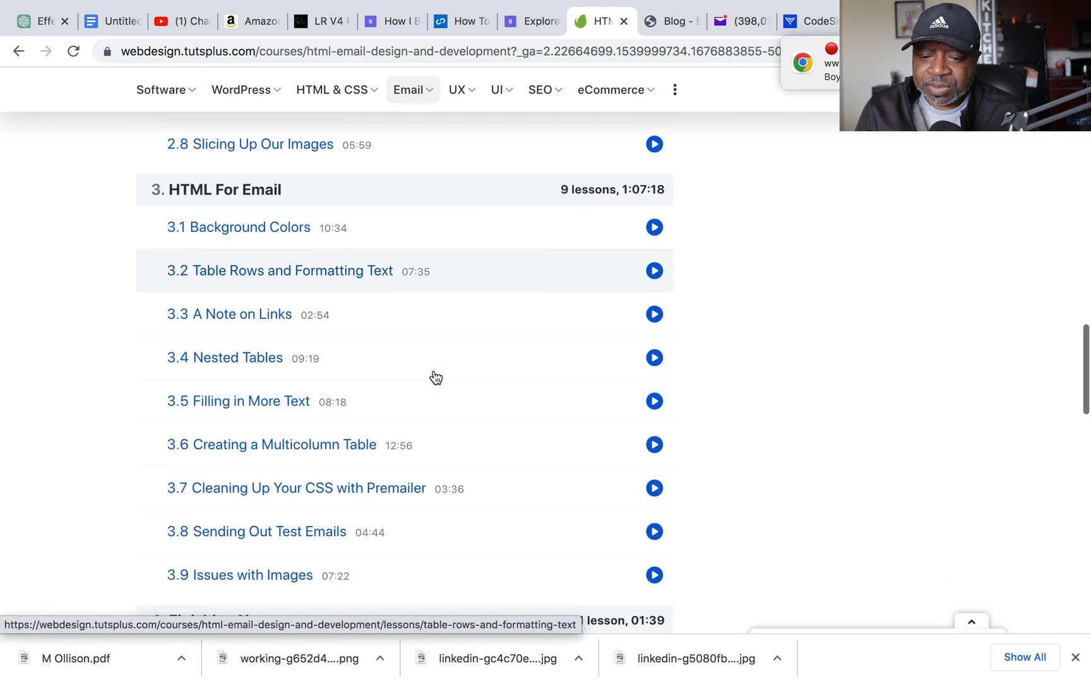
{"action": "scroll", "scroll_direction": "down", "scroll_amount": 3}
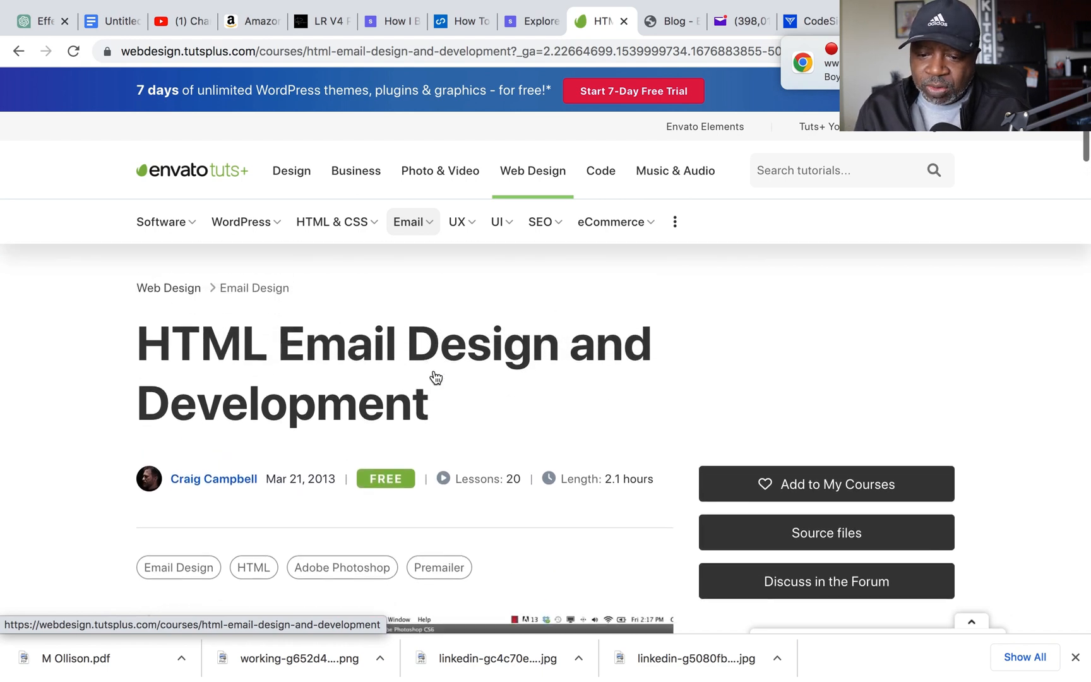
Step: Scroll down the course page showing its 20 lessons and 2.1-hour length
{"action": "scroll", "scroll_direction": "down", "scroll_amount": 3}
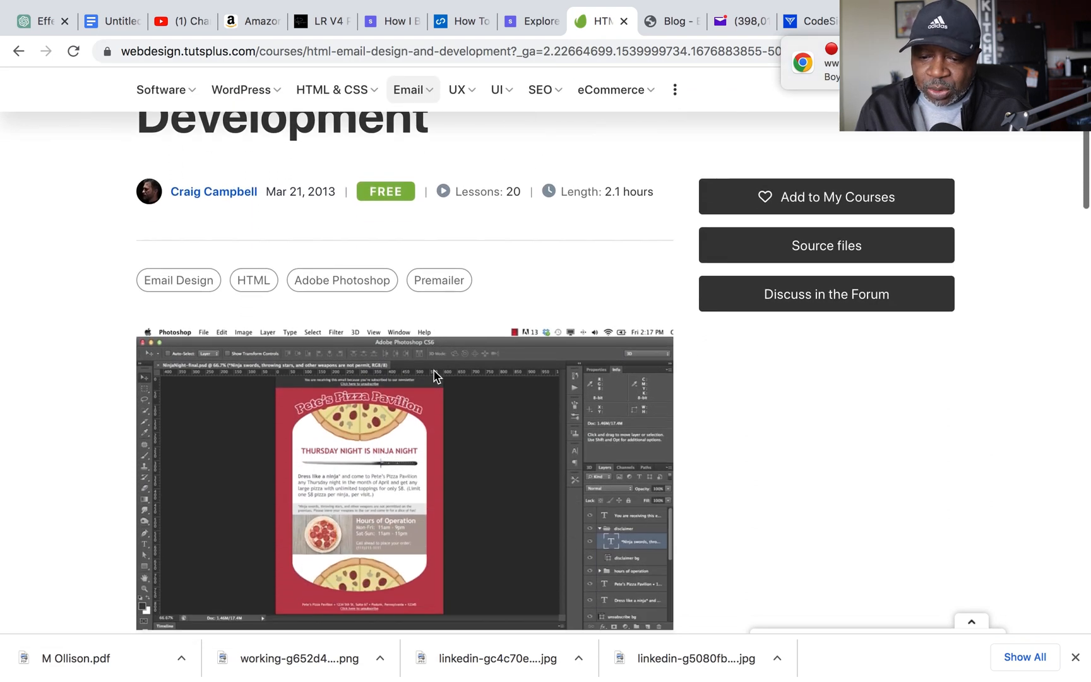
{"action": "scroll", "scroll_direction": "down", "scroll_amount": 3}
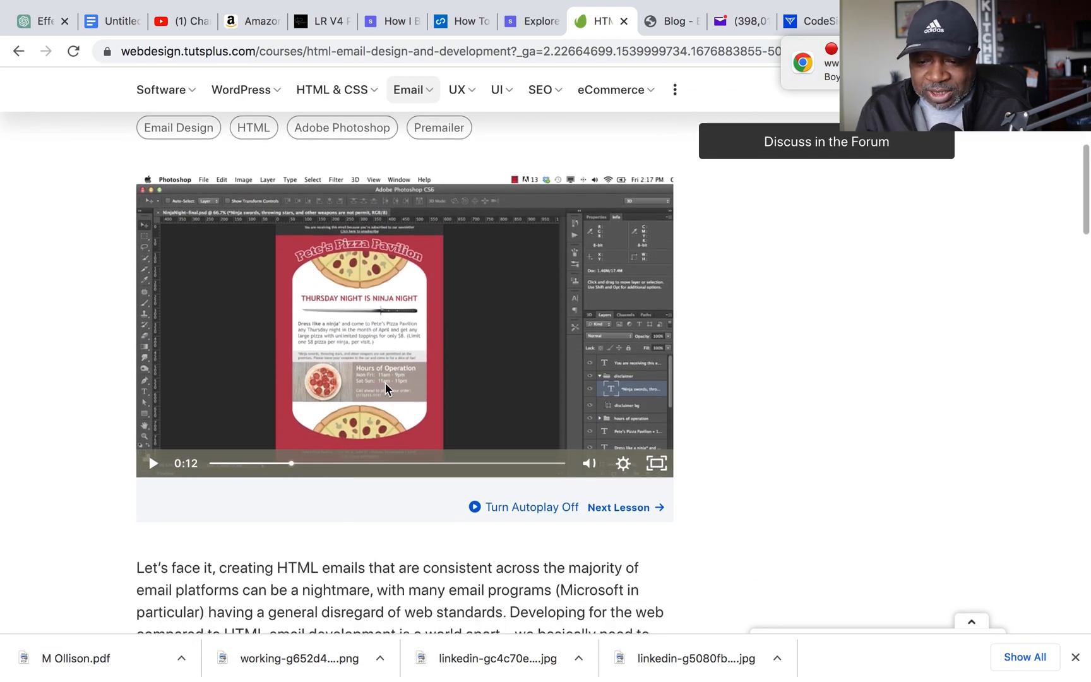
{"action": "scroll", "scroll_direction": "down", "scroll_amount": 3}
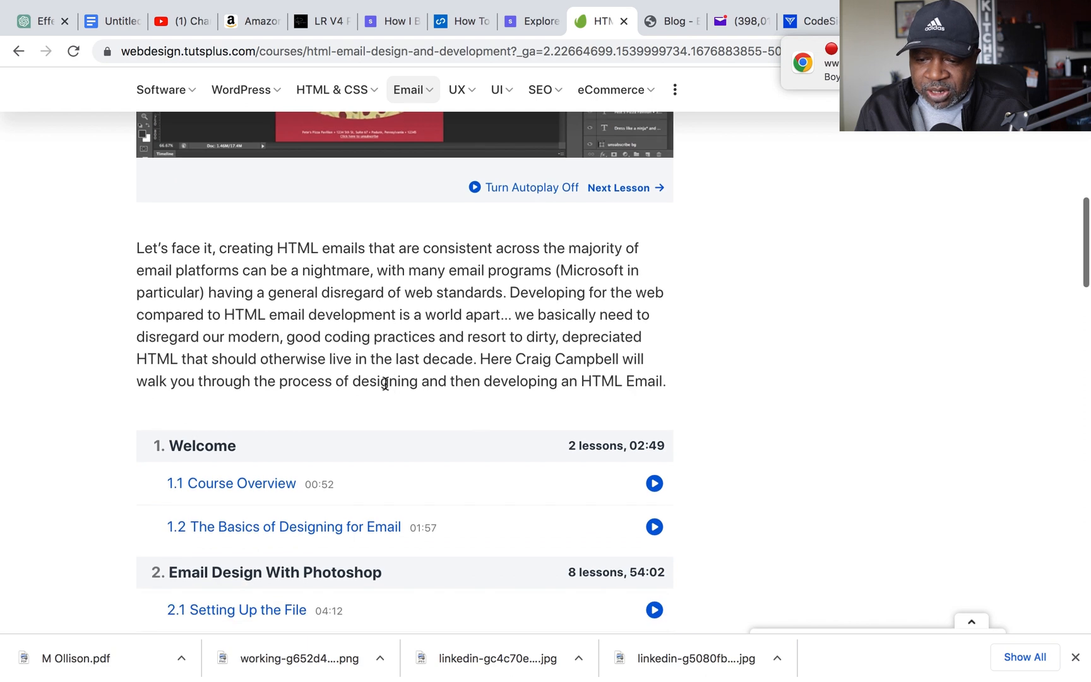
{"action": "scroll", "scroll_direction": "down", "scroll_amount": 3}
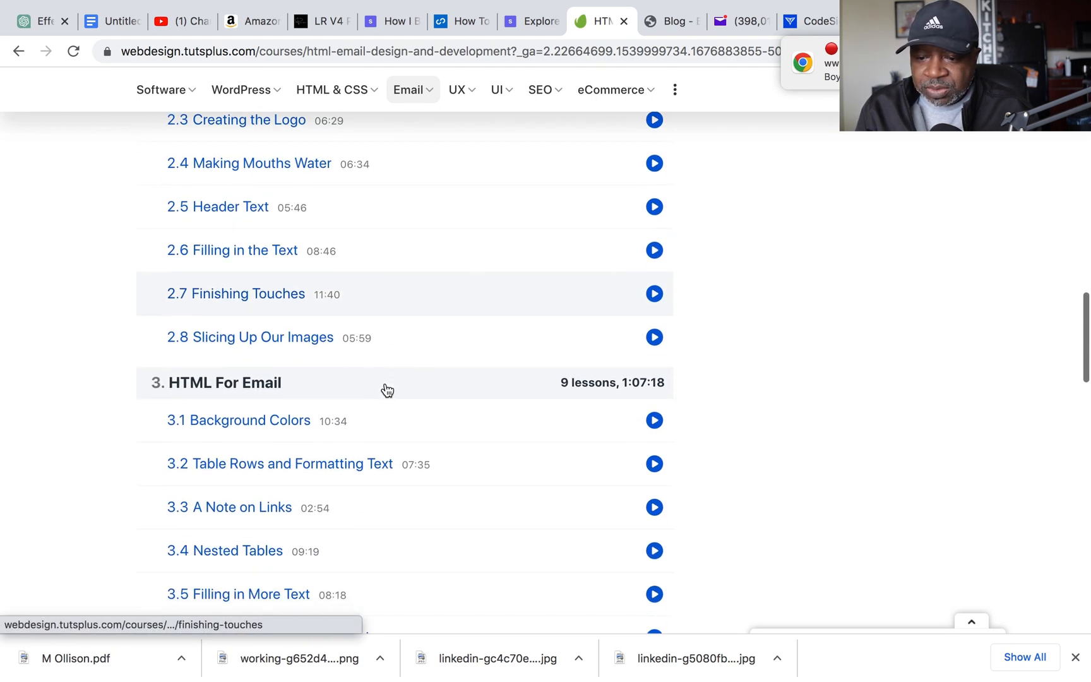
{"action": "scroll", "scroll_direction": "down", "scroll_amount": 3}
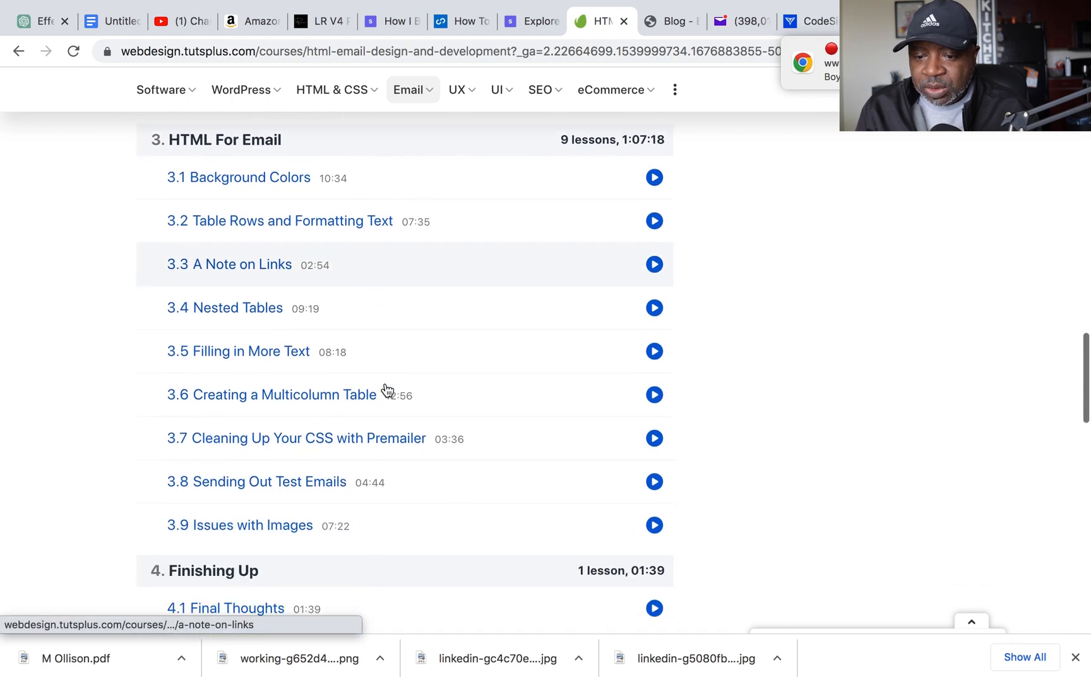
{"action": "scroll", "scroll_direction": "down", "scroll_amount": 3}
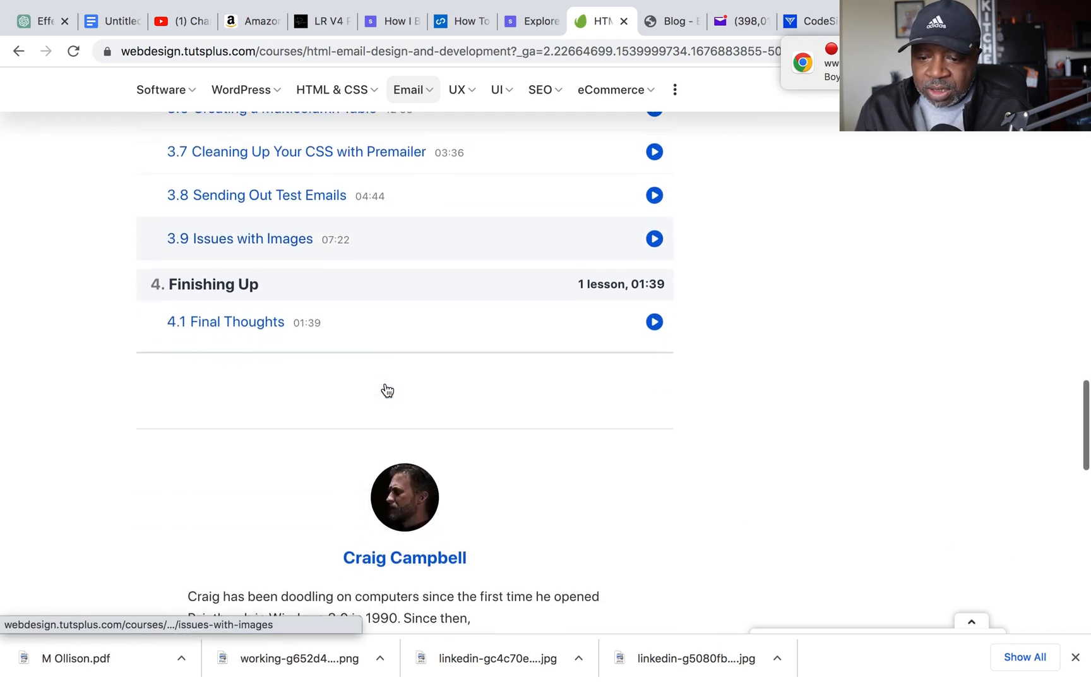
{"action": "scroll", "scroll_direction": "down", "scroll_amount": 3}
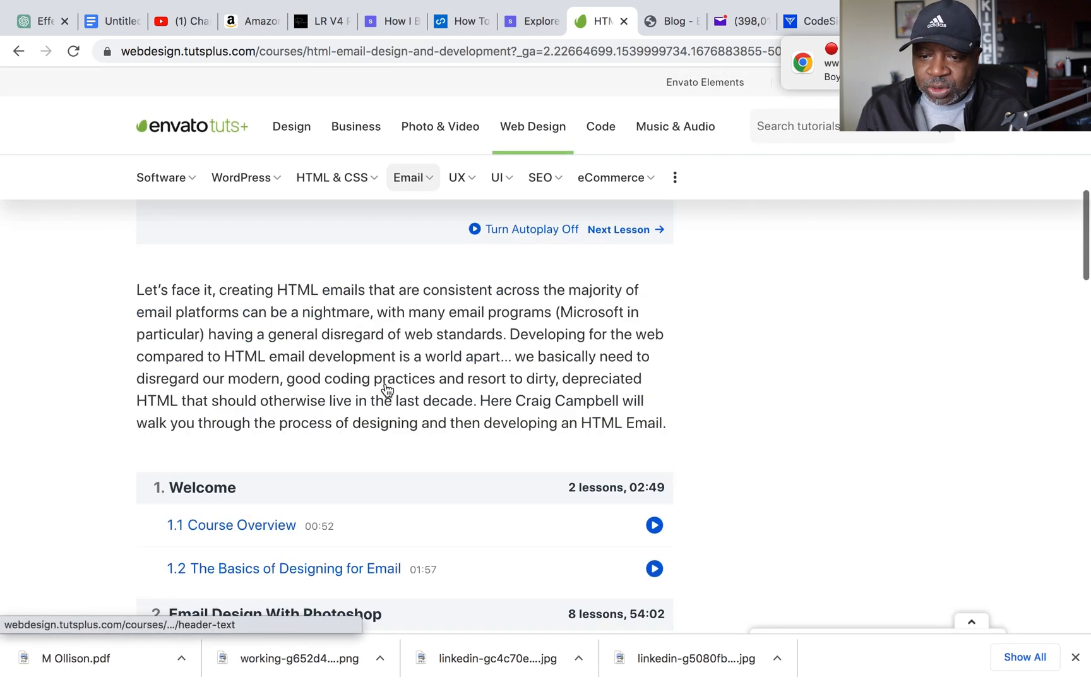
Step: Revisit the 'email developer' search results briefly, then continue down the course page
{"action": "scroll", "scroll_direction": "up", "scroll_amount": 3}
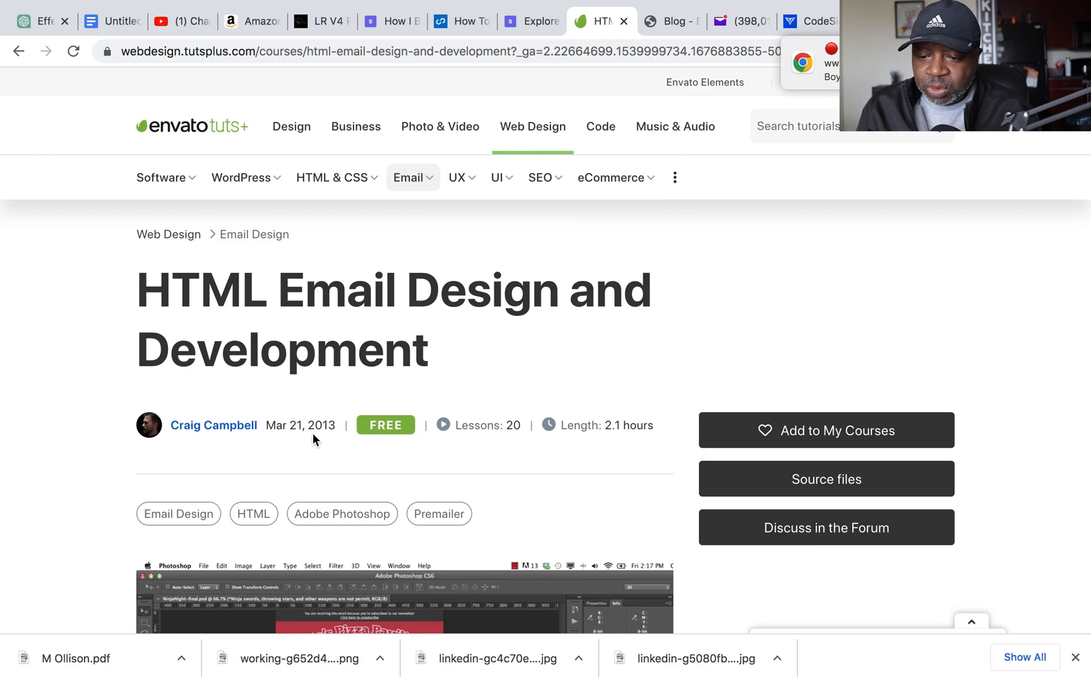
{"action": "scroll", "scroll_direction": "down", "scroll_amount": 3}
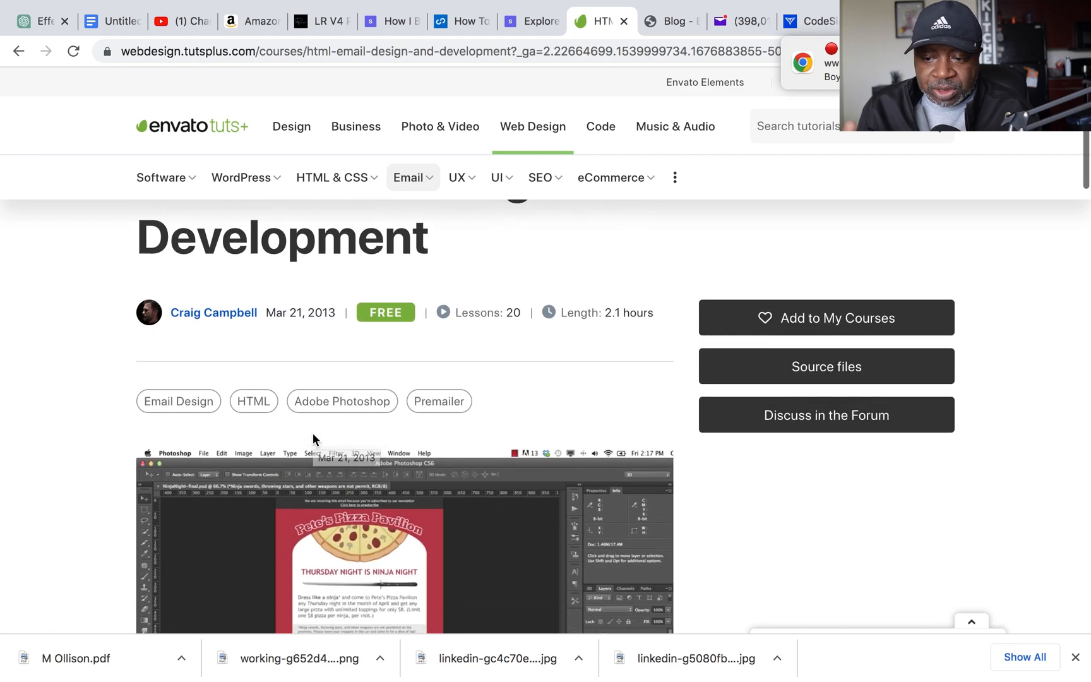
{"action": "scroll", "scroll_direction": "down", "scroll_amount": 3}
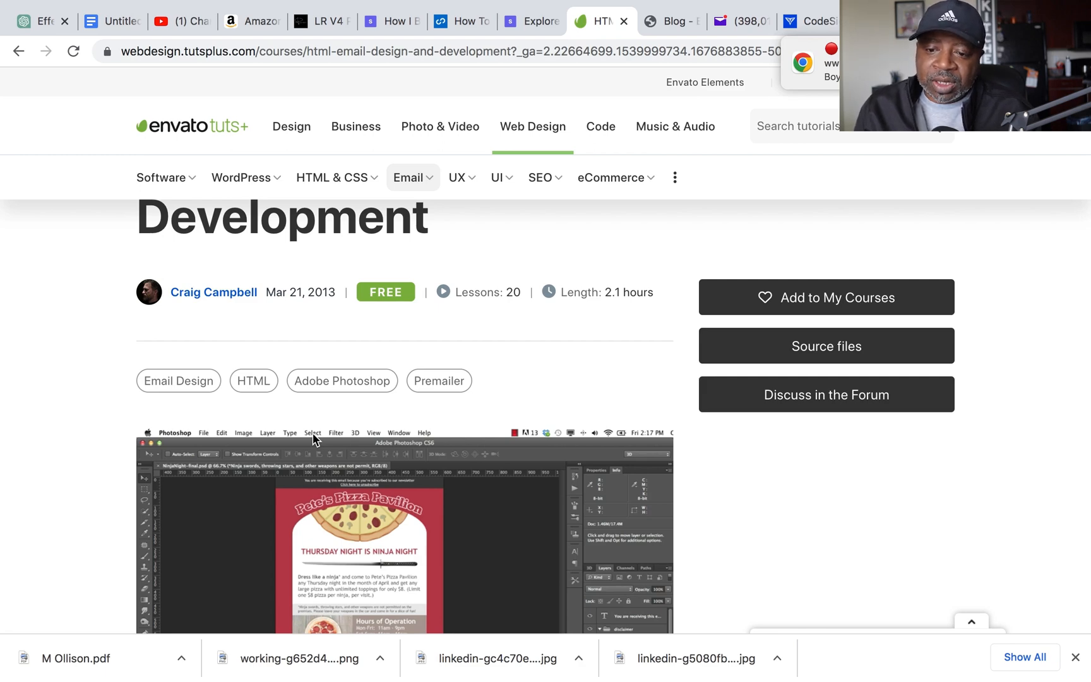
{"action": "scroll", "scroll_direction": "down", "scroll_amount": 3}
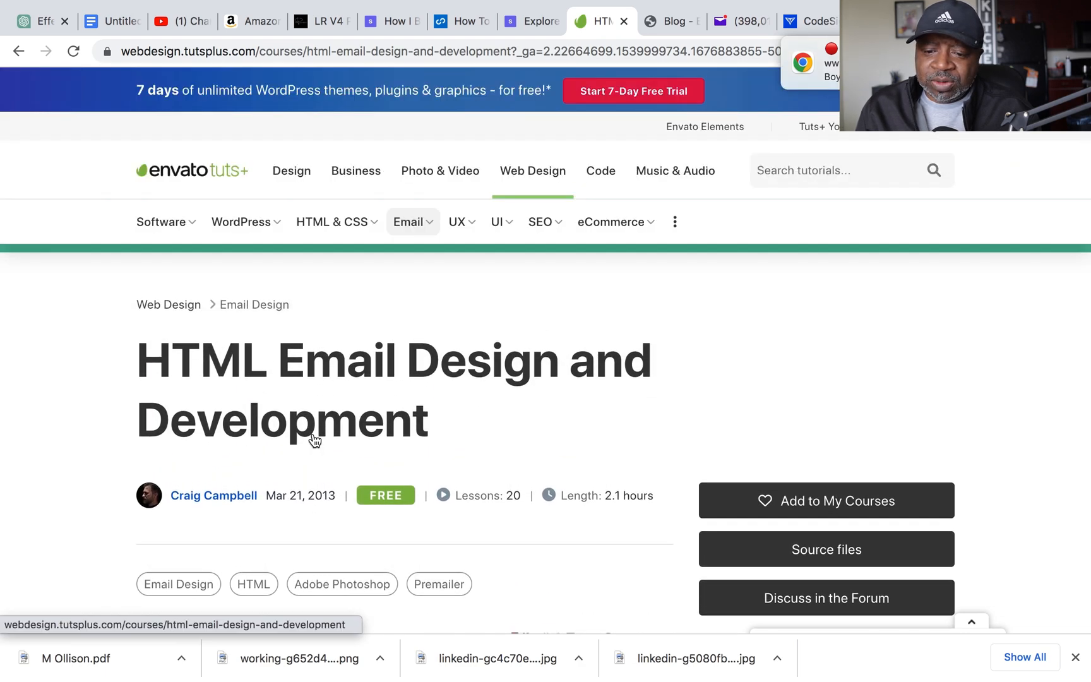
{"action": "scroll", "scroll_direction": "down", "scroll_amount": 3}
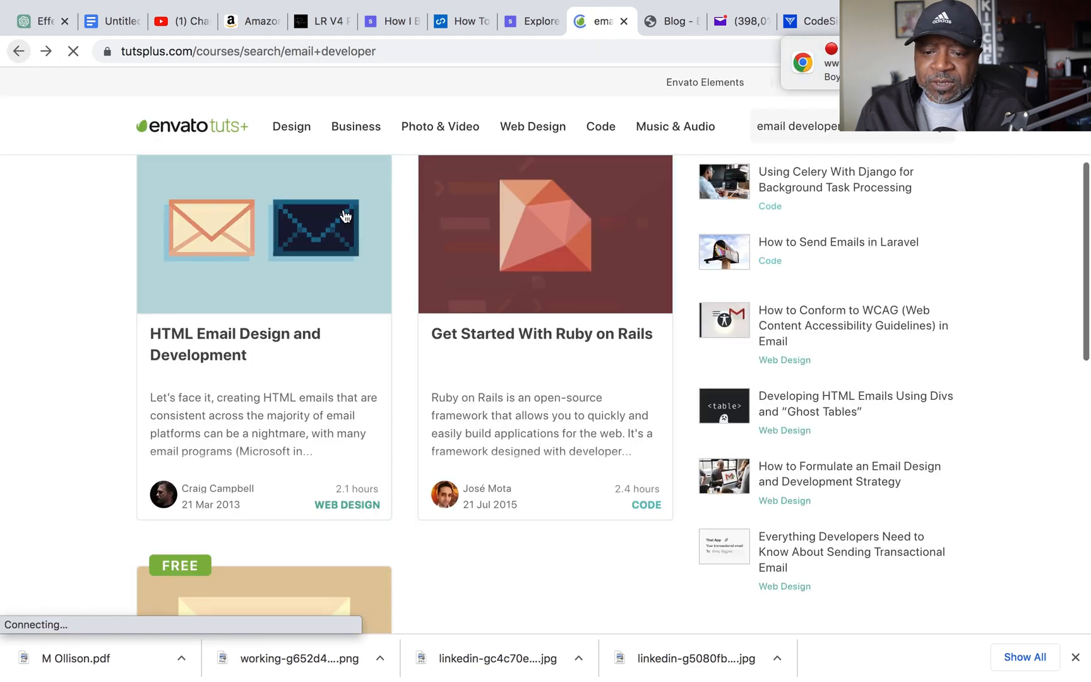
{"action": "scroll", "scroll_direction": "down", "scroll_amount": 3}
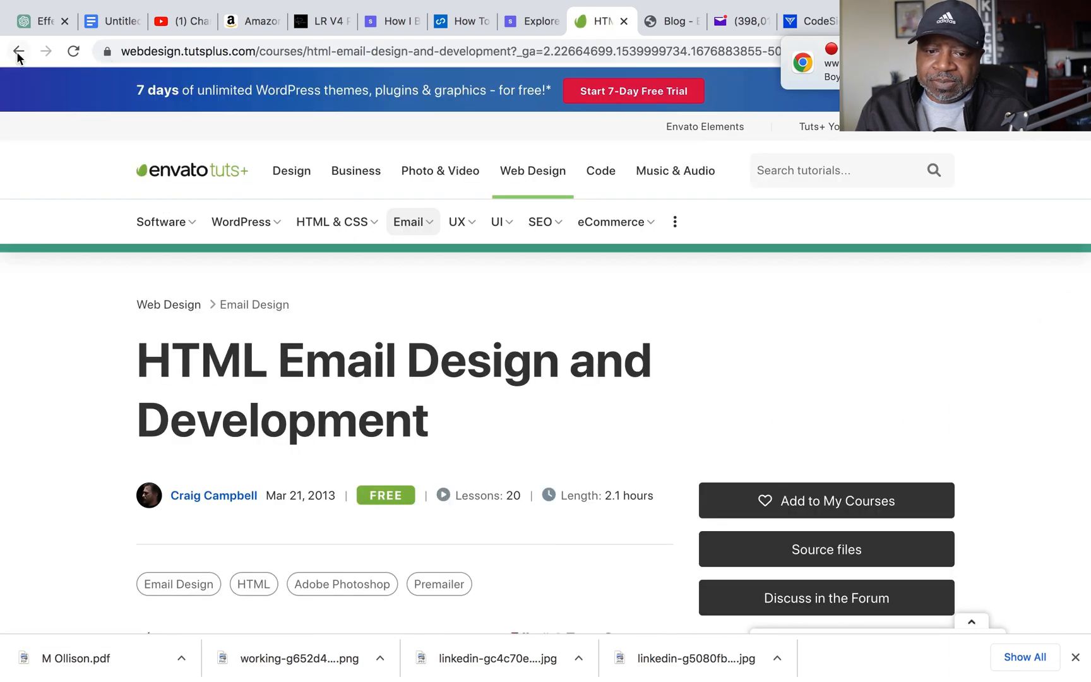
Step: Go back to the All Courses catalog and scroll through the free course cards
{"action": "left_click", "coordinate": [18, 51]}
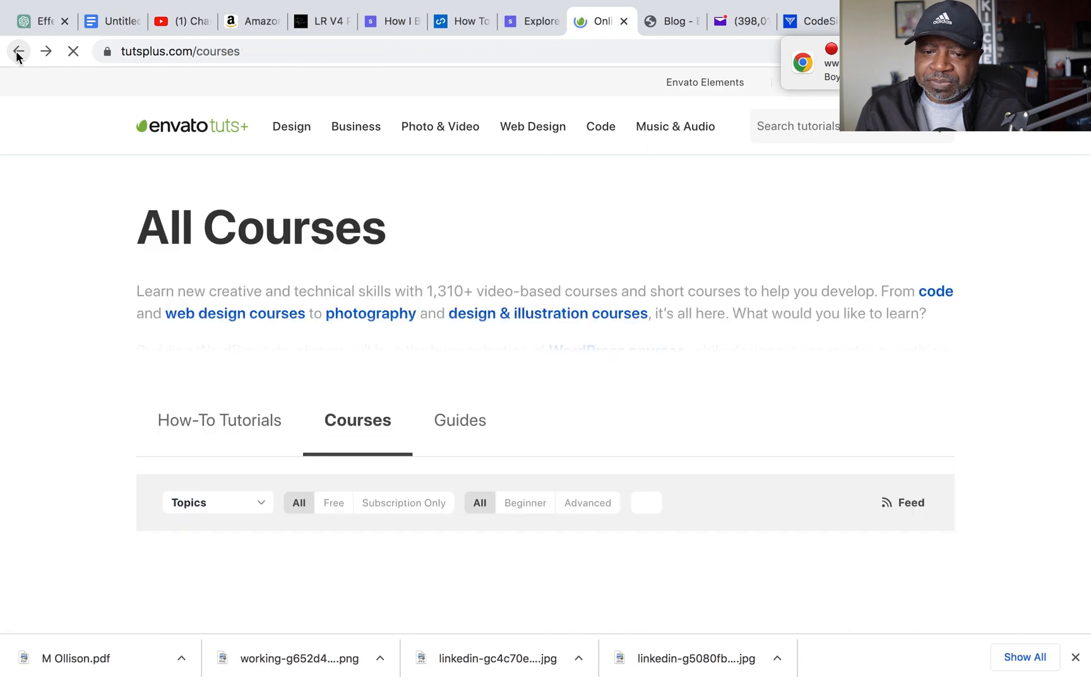
{"action": "scroll", "scroll_direction": "down", "scroll_amount": 3}
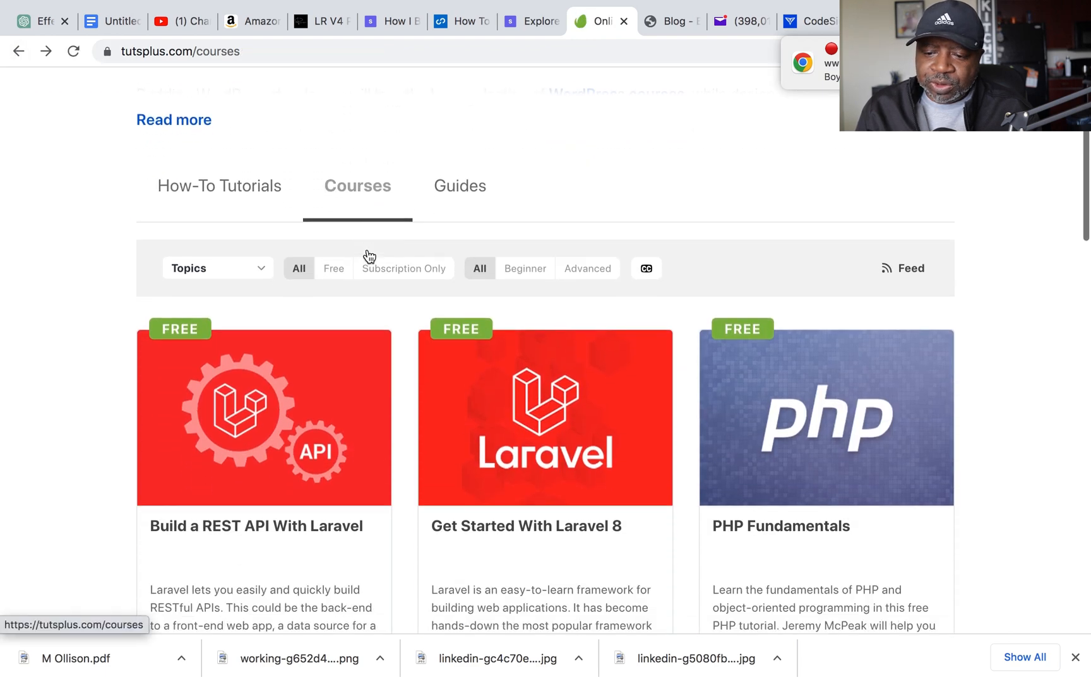
{"action": "scroll", "scroll_direction": "down", "scroll_amount": 3}
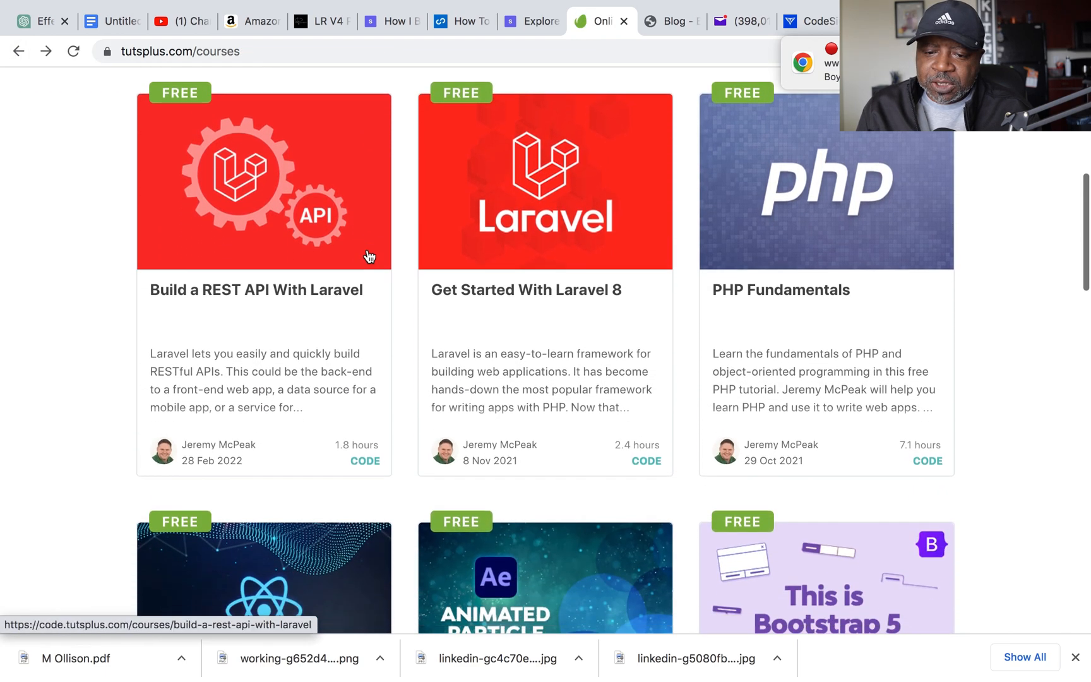
{"action": "scroll", "scroll_direction": "down", "scroll_amount": 3}
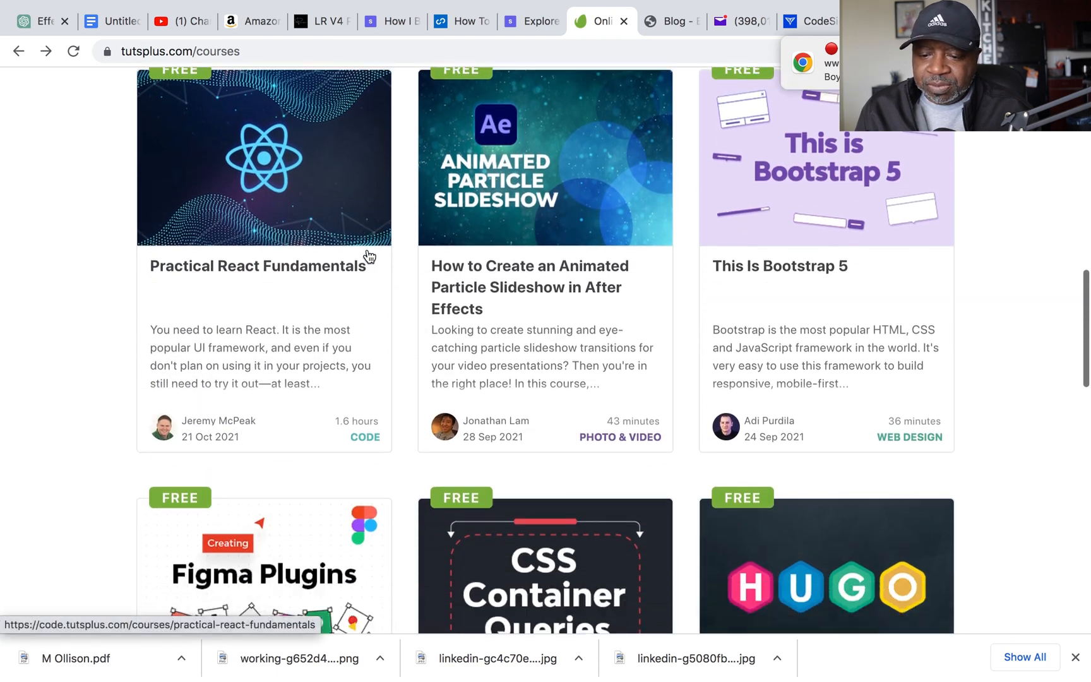
{"action": "scroll", "scroll_direction": "down", "scroll_amount": 3}
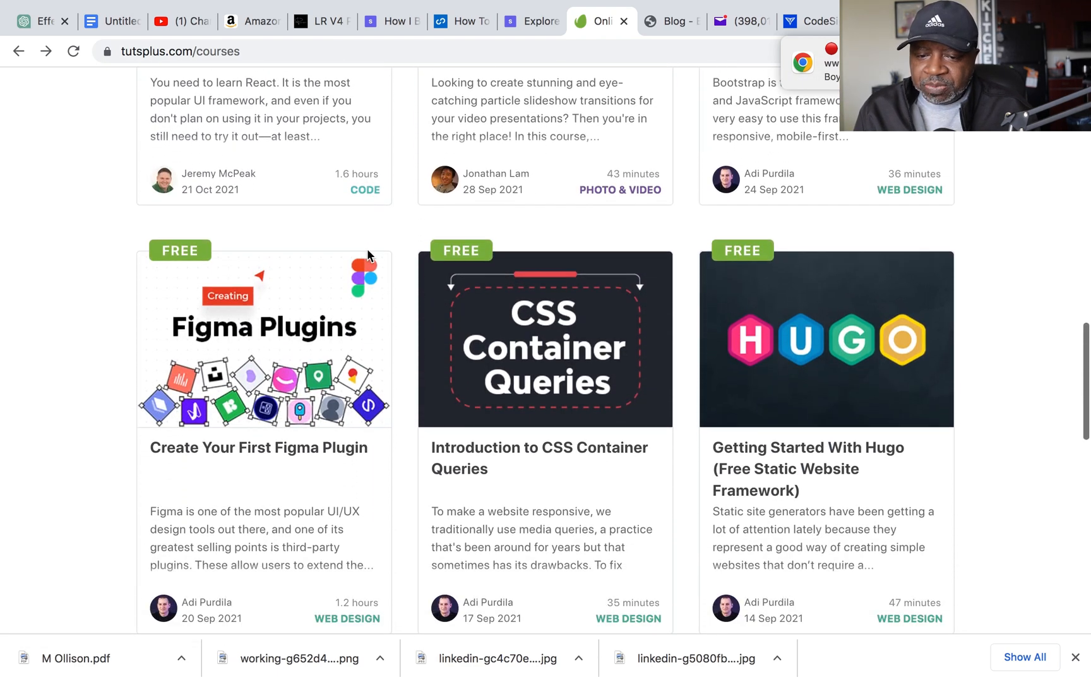
{"action": "mouse_move", "coordinate": [284, 343]}
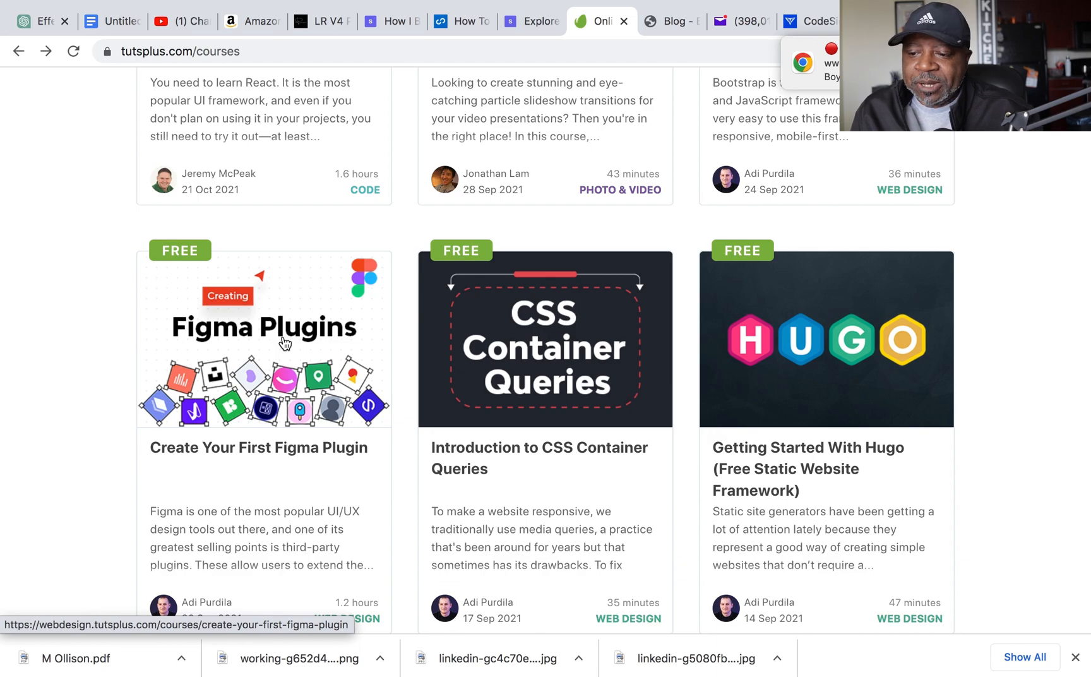
{"action": "scroll", "scroll_direction": "down", "scroll_amount": 3}
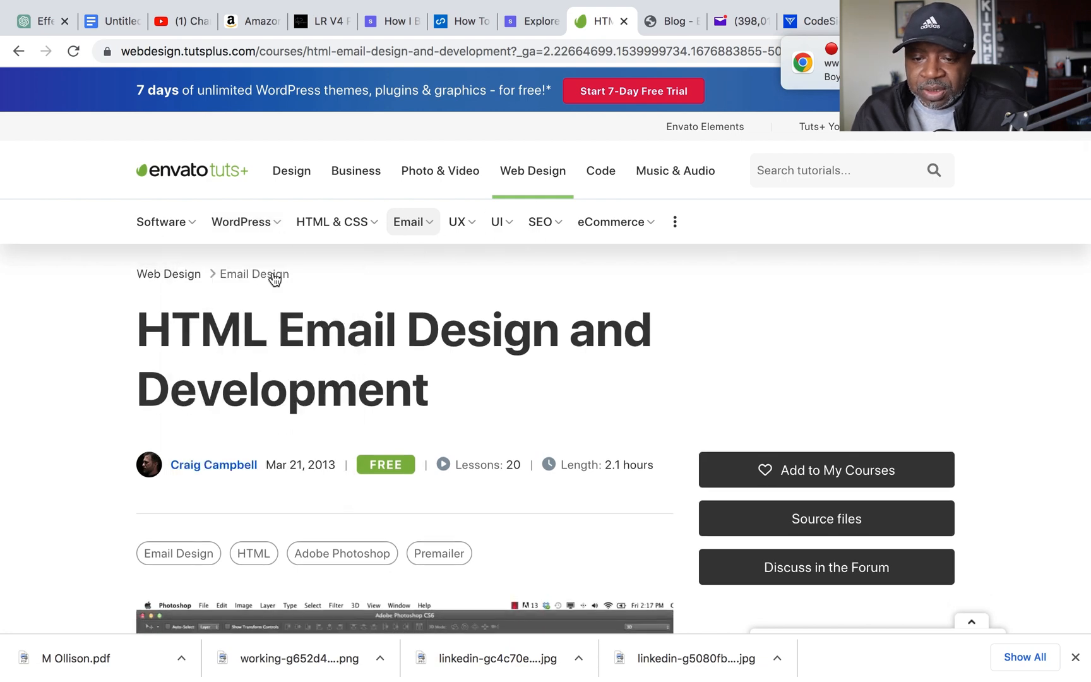
{"action": "scroll", "scroll_direction": "down", "scroll_amount": 3}
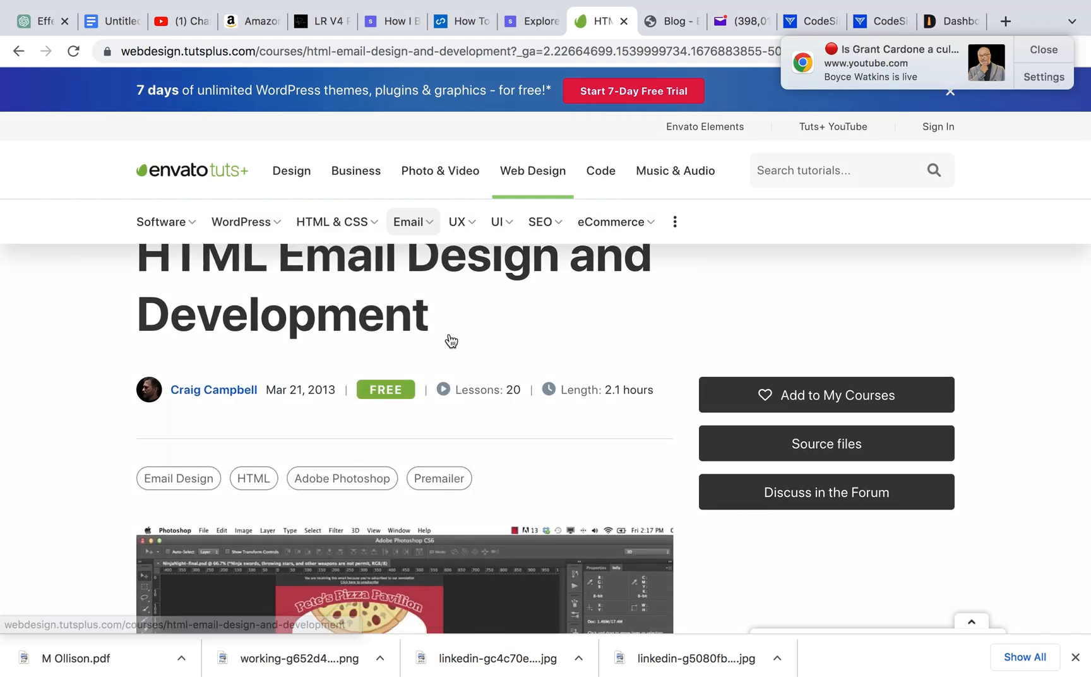
{"action": "scroll", "scroll_direction": "down", "scroll_amount": 3}
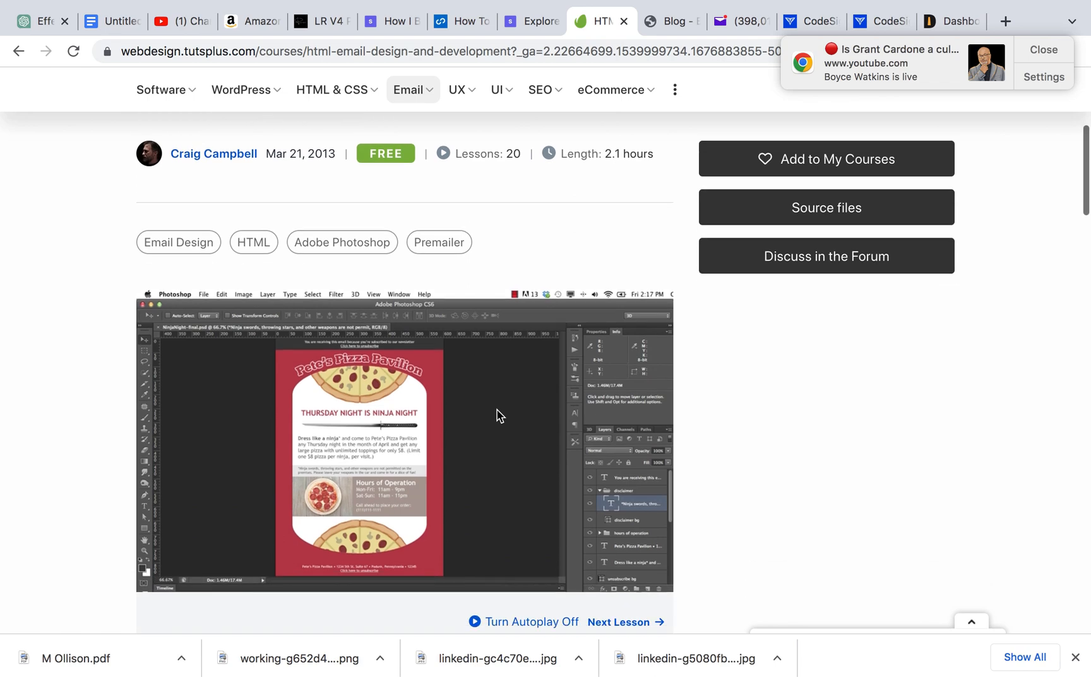
Step: Switch to the browser window holding the remote Email Producer job posting
{"action": "left_click", "coordinate": [565, 22]}
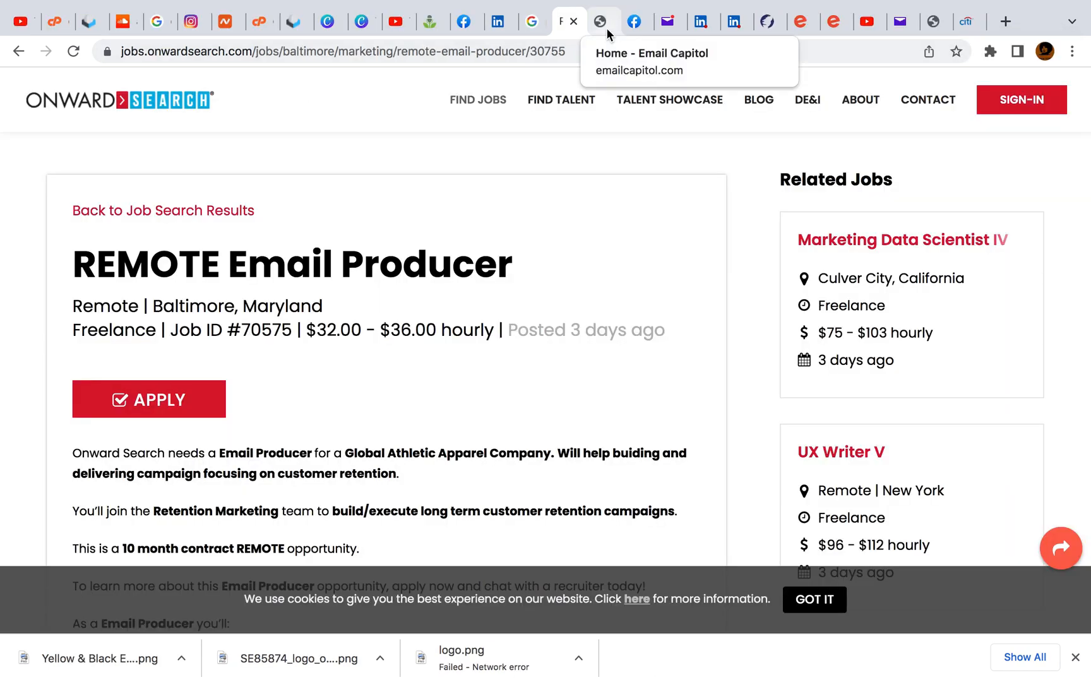
Step: Show the EmailCapitol.com home page and scroll through its remote email developer job listings
{"action": "left_click", "coordinate": [599, 21]}
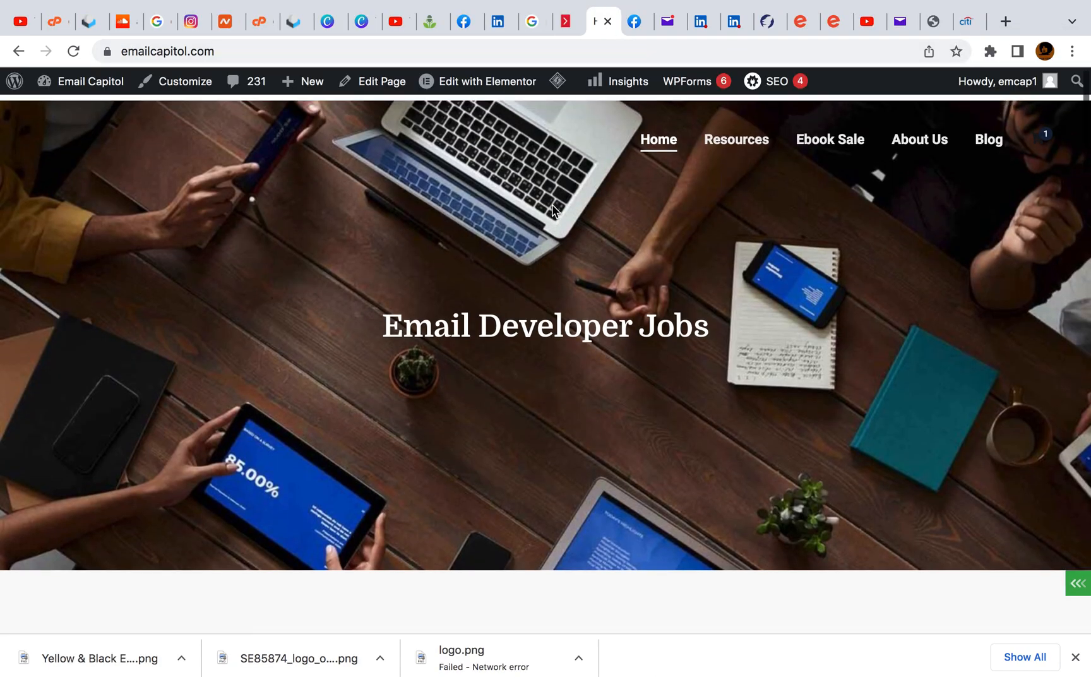
{"action": "scroll", "scroll_direction": "down", "scroll_amount": 3}
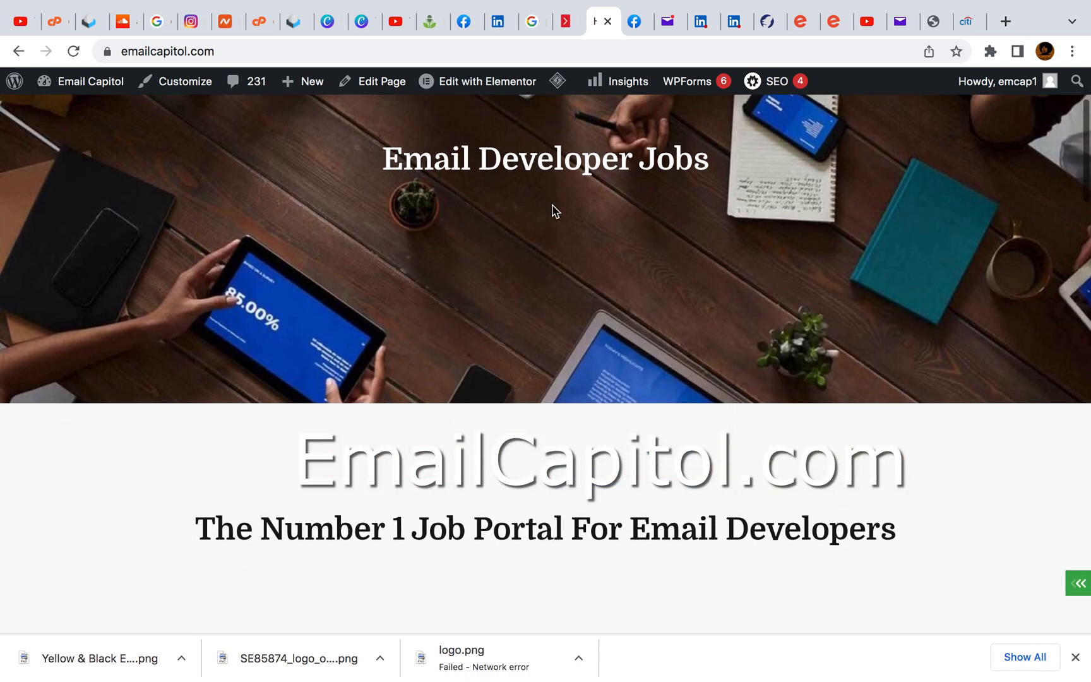
{"action": "scroll", "scroll_direction": "down", "scroll_amount": 3}
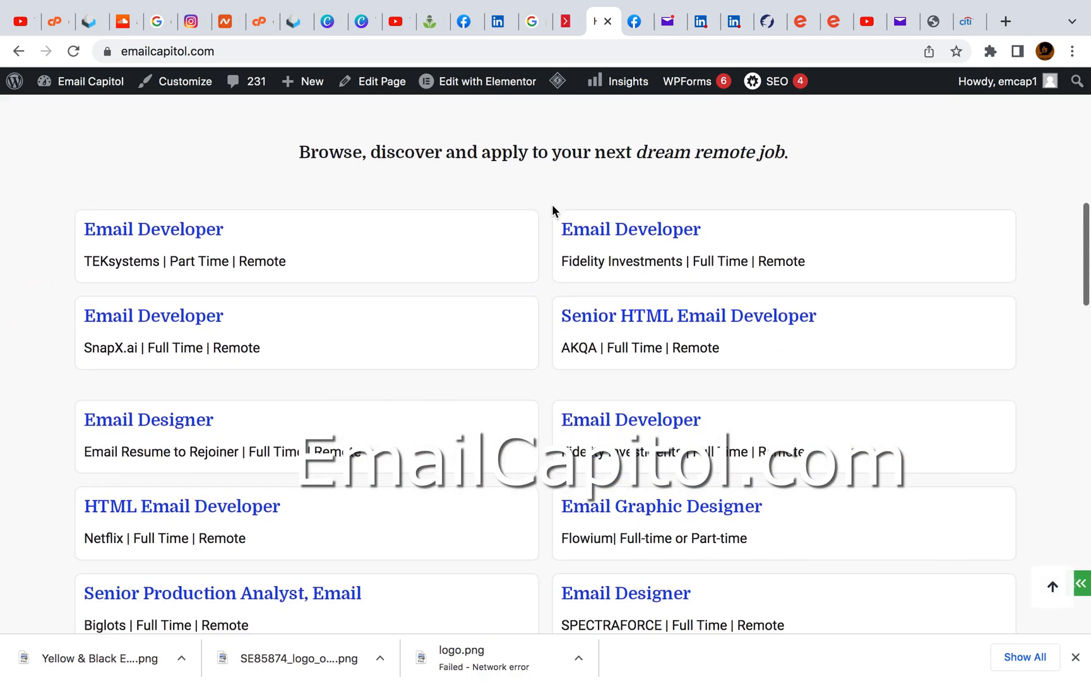
{"action": "scroll", "scroll_direction": "down", "scroll_amount": 3}
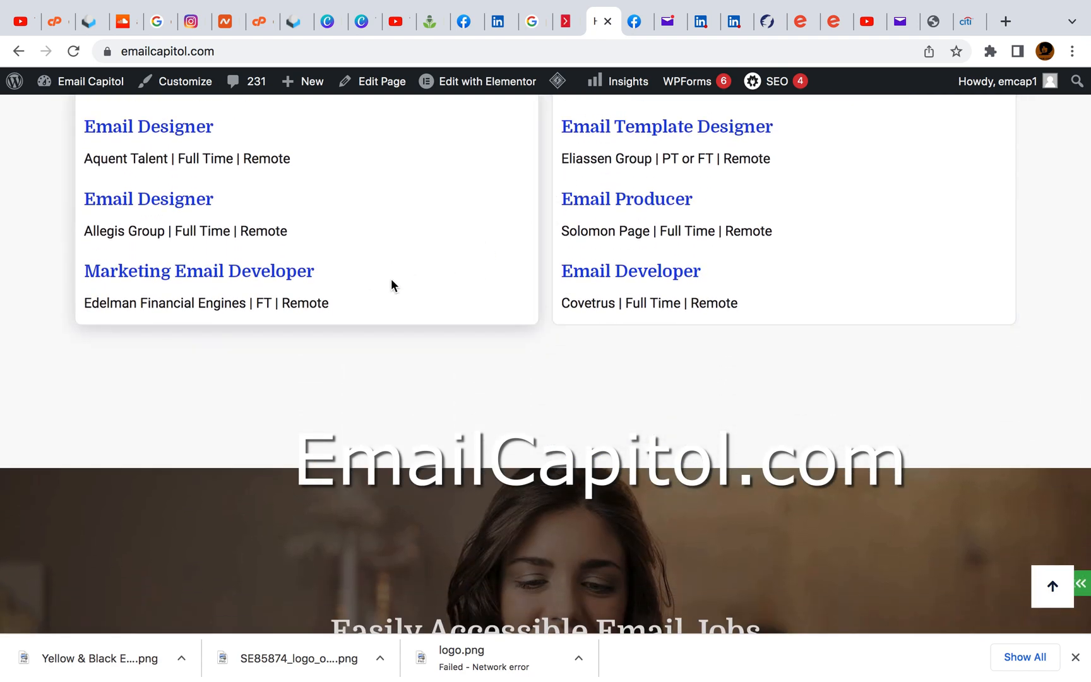
{"action": "scroll", "scroll_direction": "down", "scroll_amount": 3}
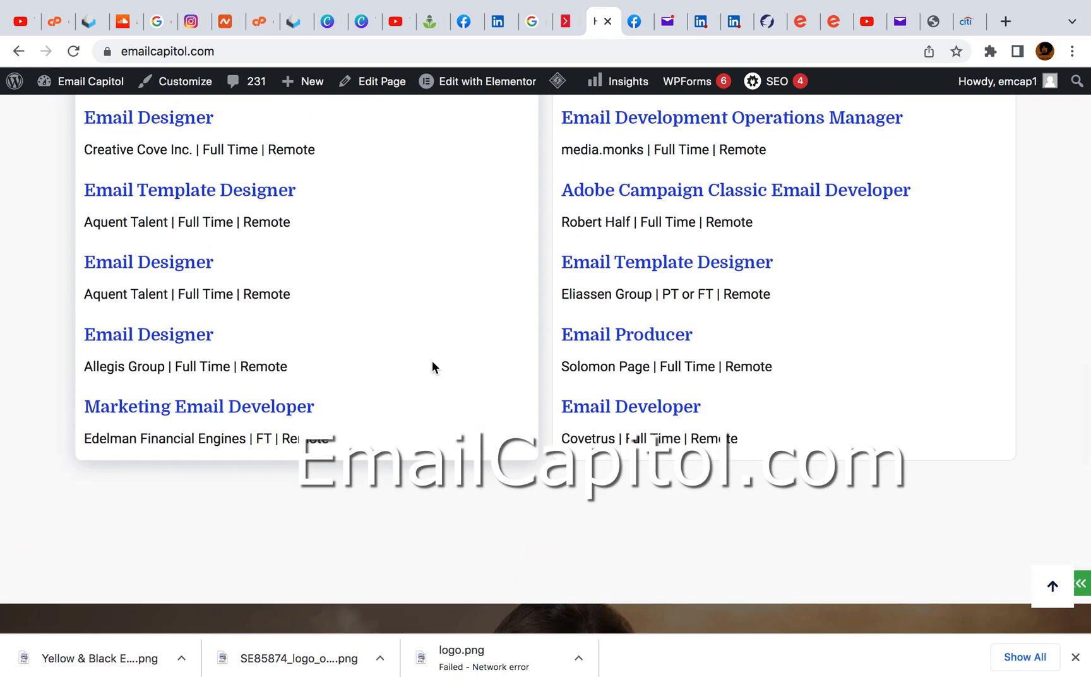
{"action": "scroll", "scroll_direction": "down", "scroll_amount": 3}
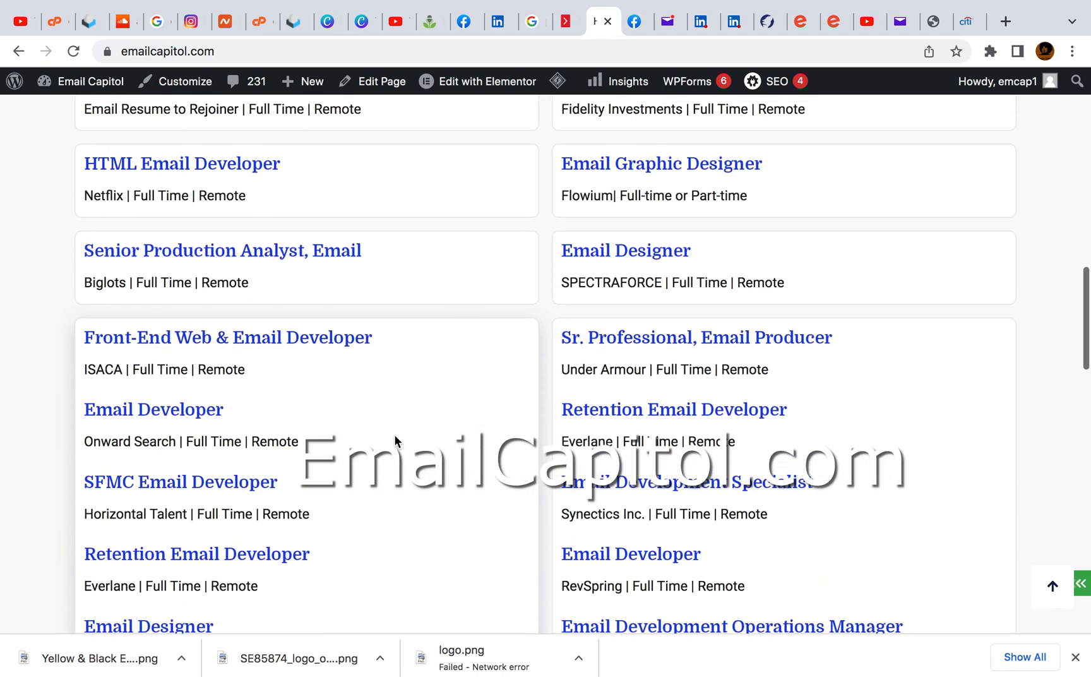
{"action": "scroll", "scroll_direction": "up", "scroll_amount": 3}
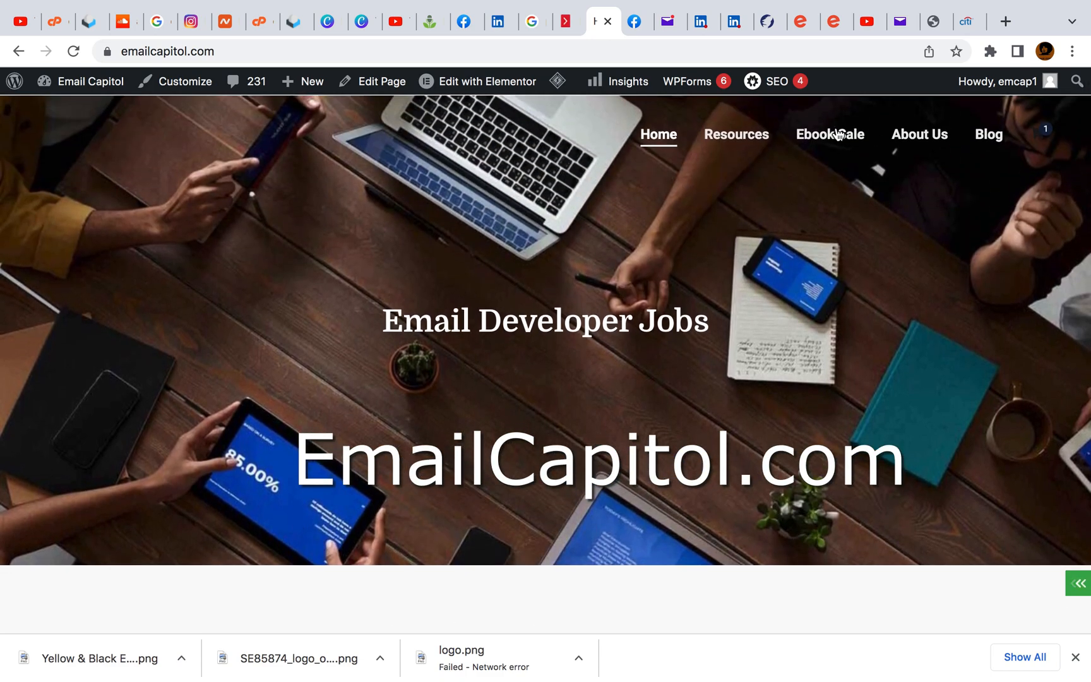
{"action": "left_click", "coordinate": [828, 133]}
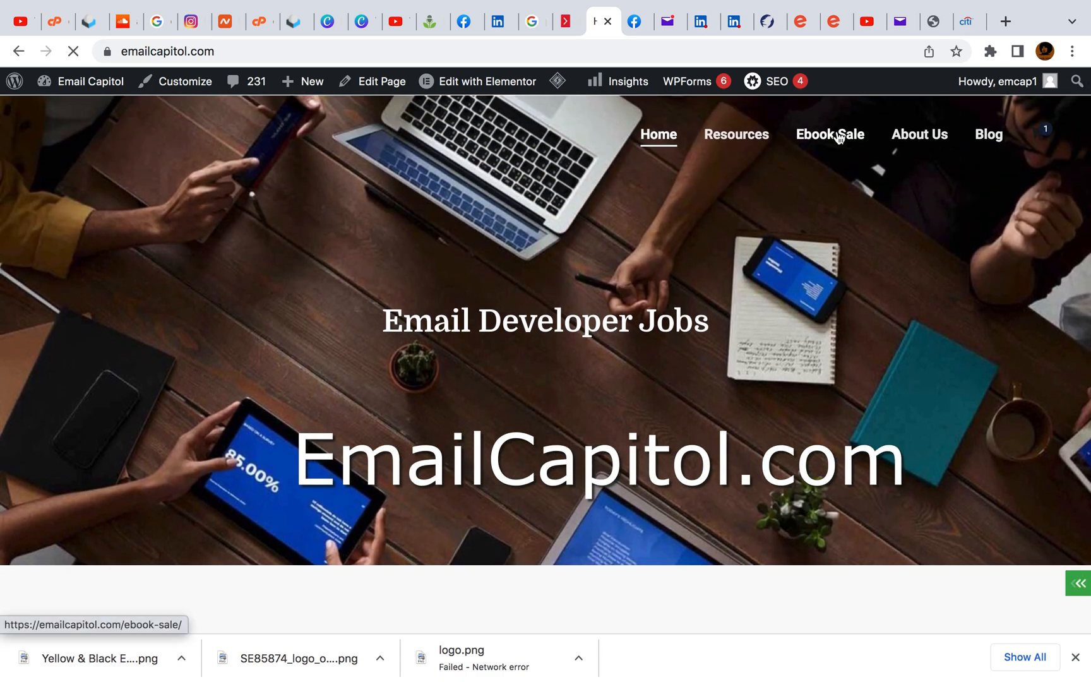
{"action": "left_click", "coordinate": [830, 134]}
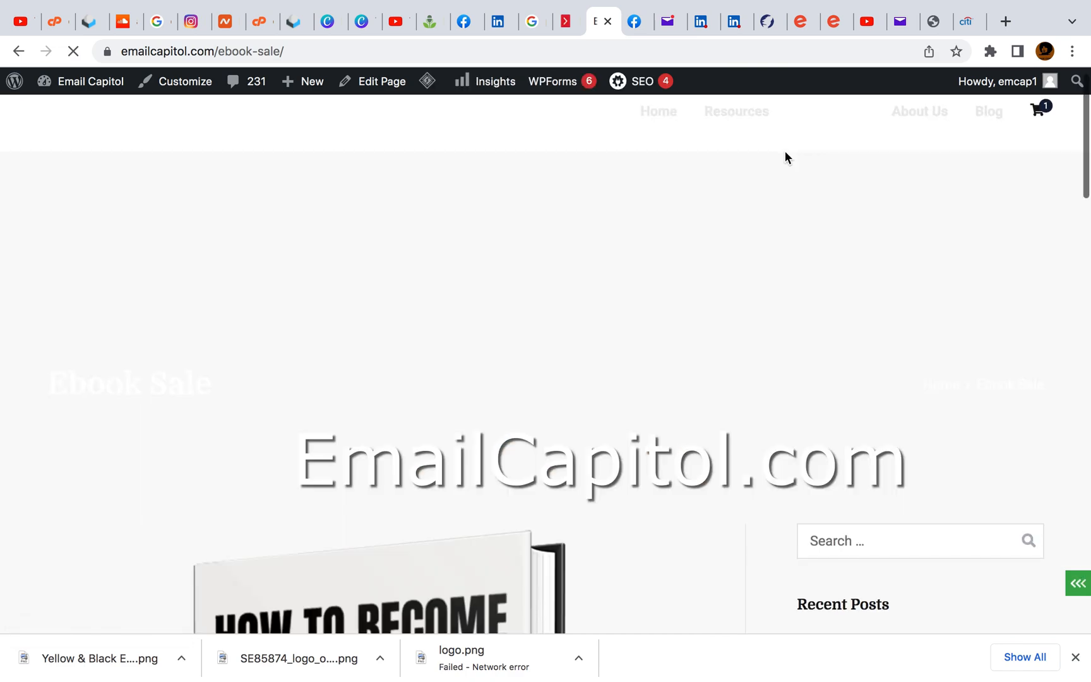
{"action": "scroll", "scroll_direction": "down", "scroll_amount": 3}
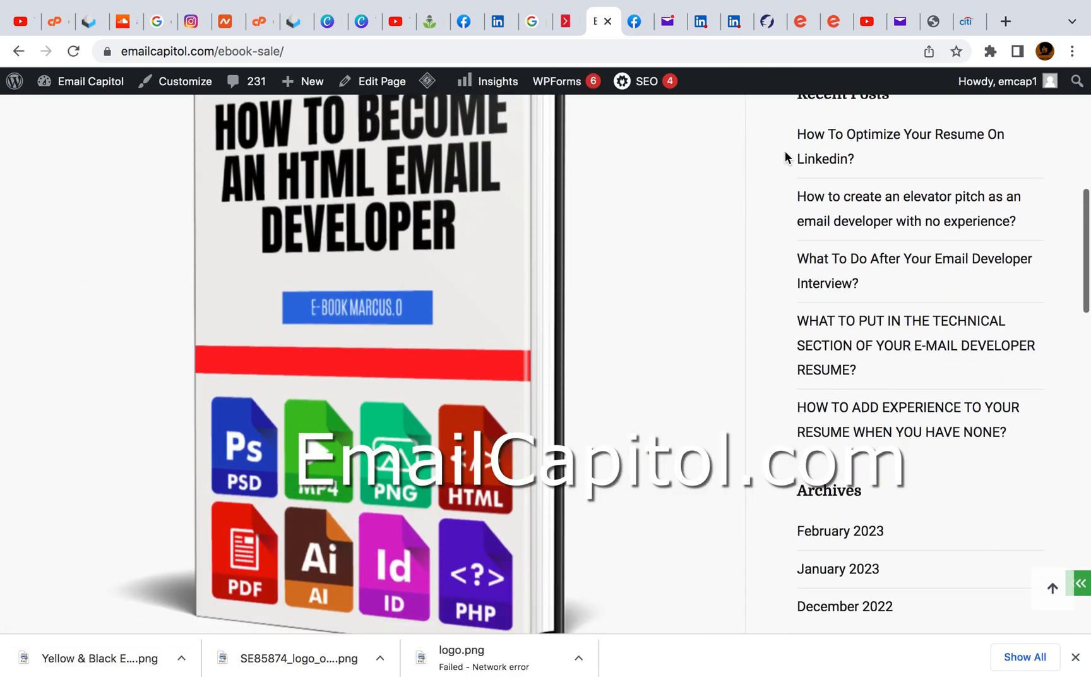
{"action": "scroll", "scroll_direction": "down", "scroll_amount": 3}
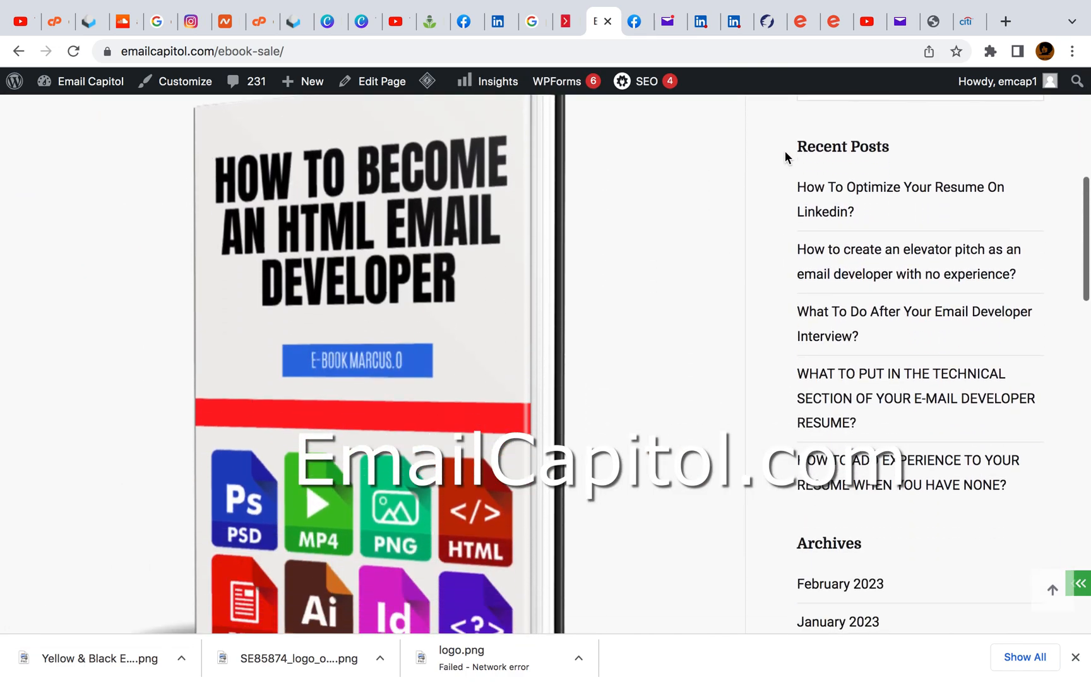
{"action": "scroll", "scroll_direction": "down", "scroll_amount": 3}
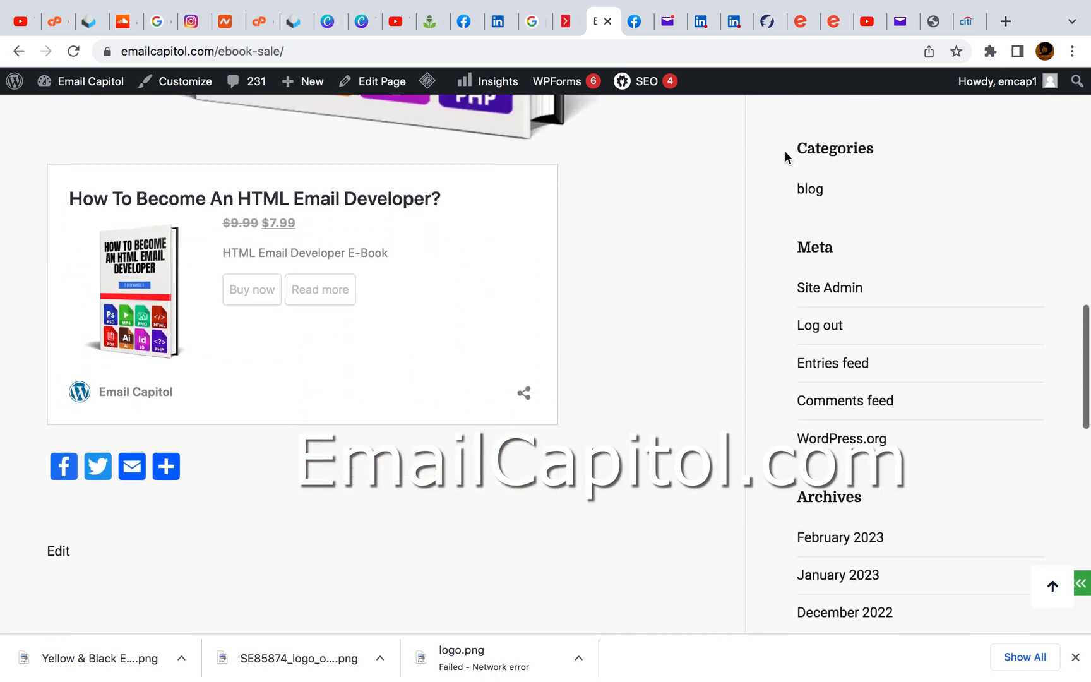
{"action": "scroll", "scroll_direction": "down", "scroll_amount": 3}
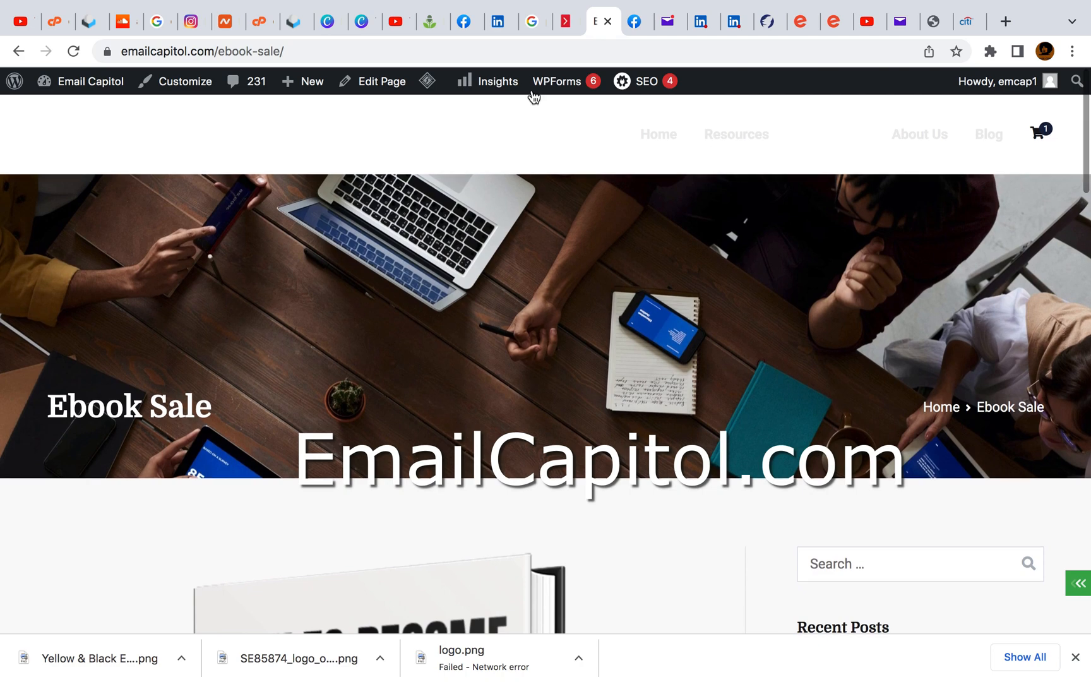
{"action": "left_click", "coordinate": [17, 51]}
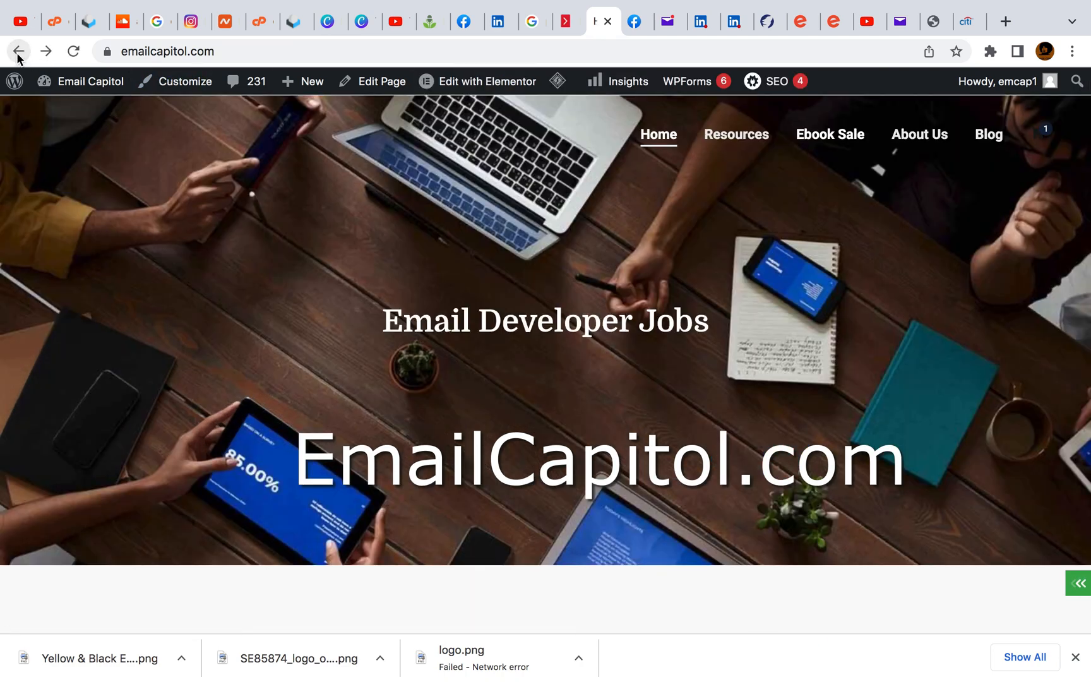
{"action": "mouse_move", "coordinate": [392, 175]}
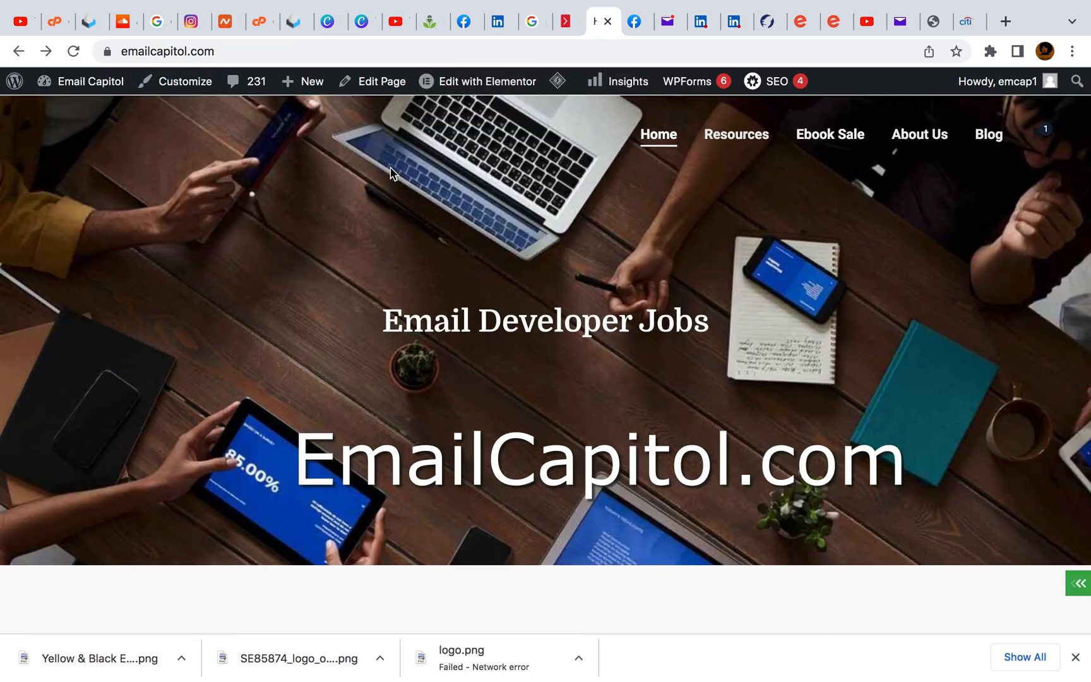
{"action": "mouse_move", "coordinate": [667, 178]}
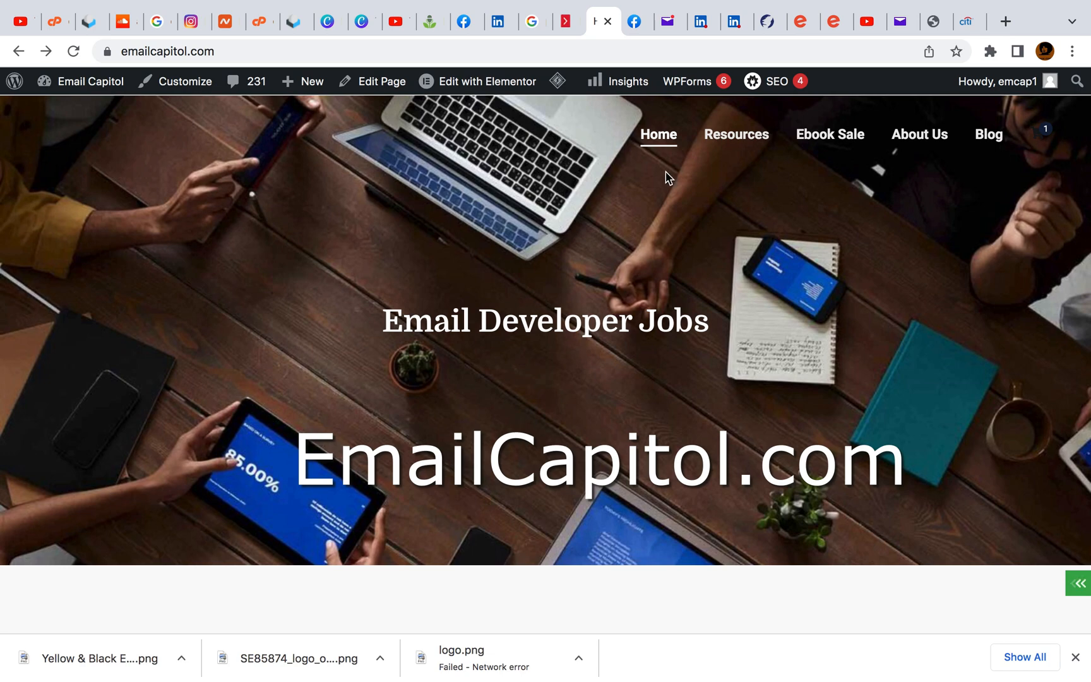
{"action": "mouse_move", "coordinate": [680, 132]}
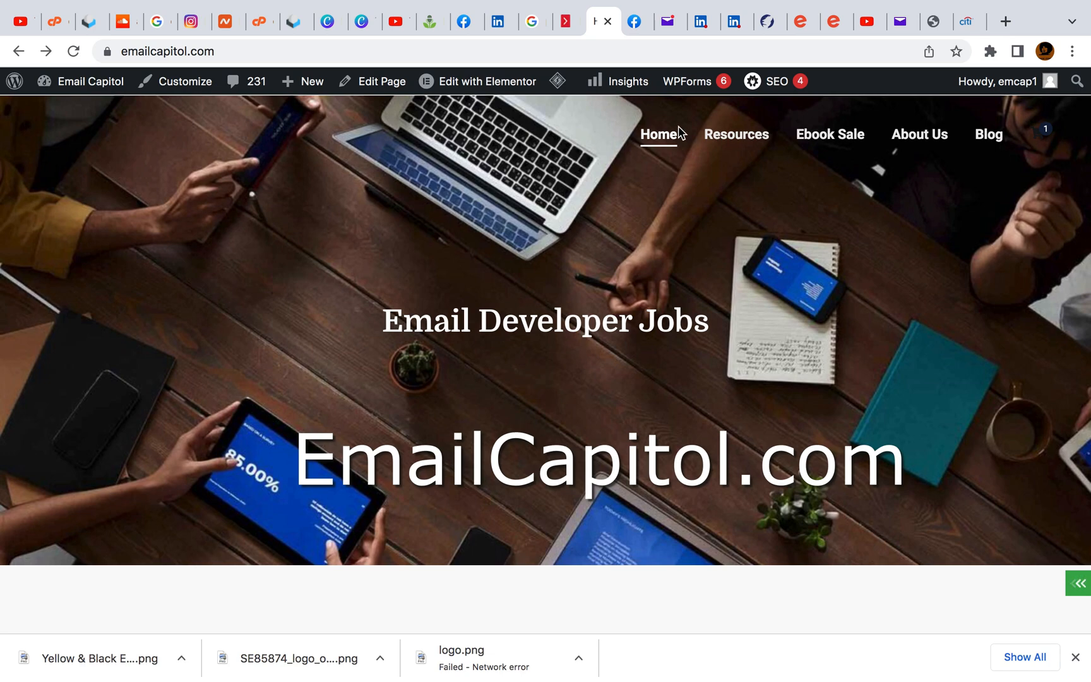